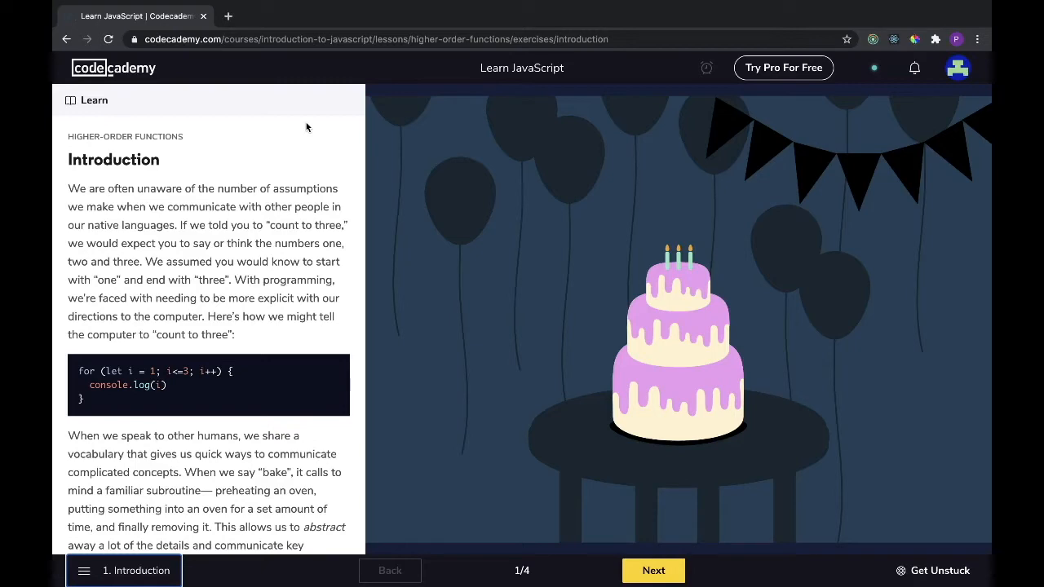
Read the higher-order functions introduction to its summary and continue to the next exercise.
scroll(down, 3)
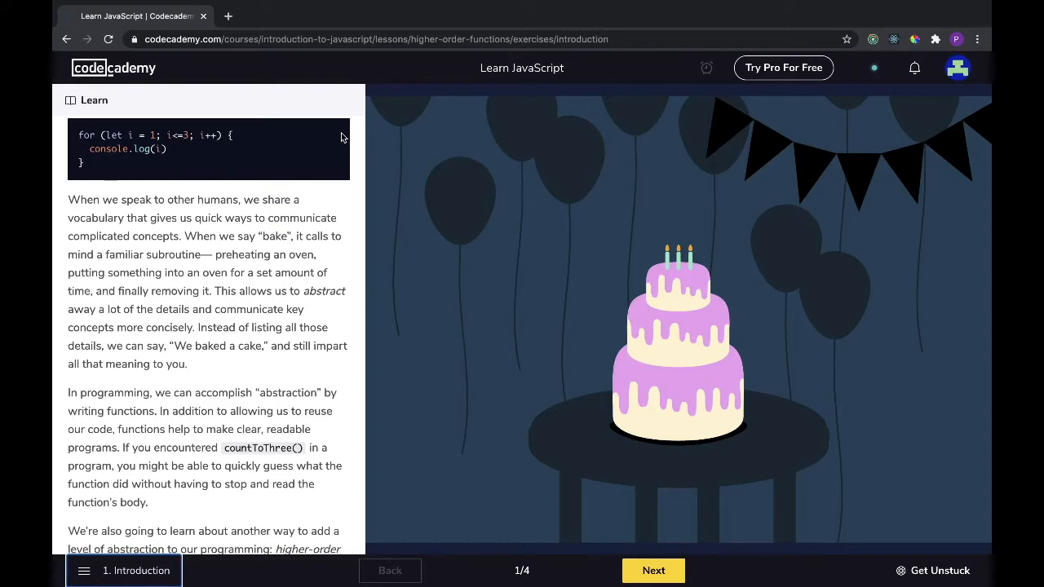
scroll(down, 3)
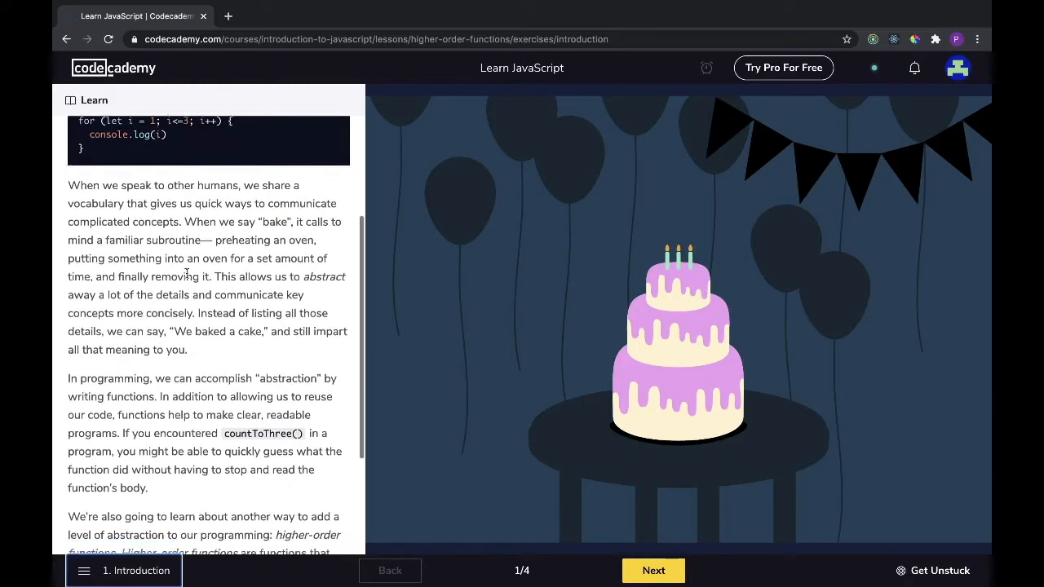
scroll(down, 3)
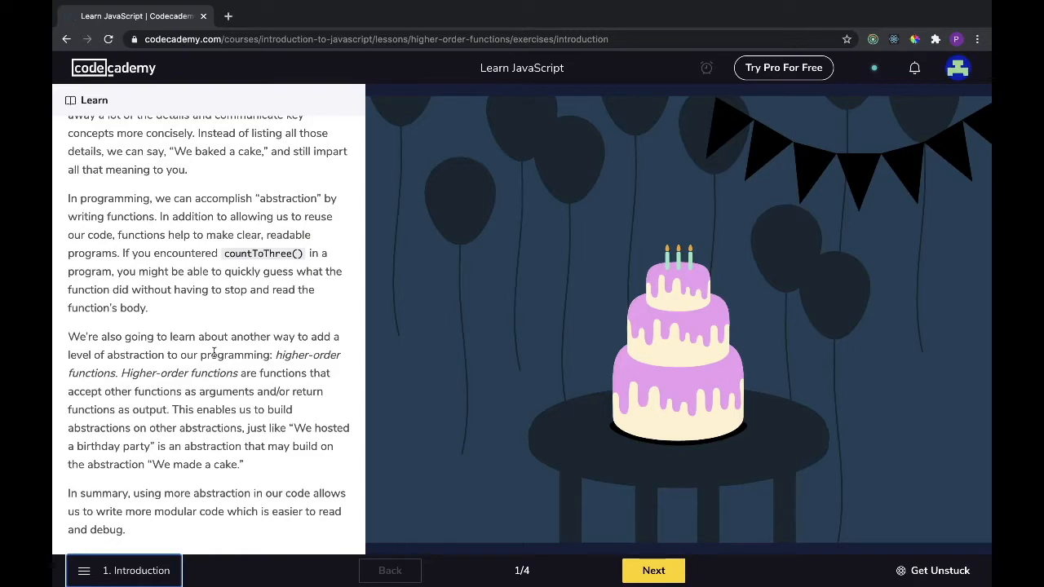
click(653, 571)
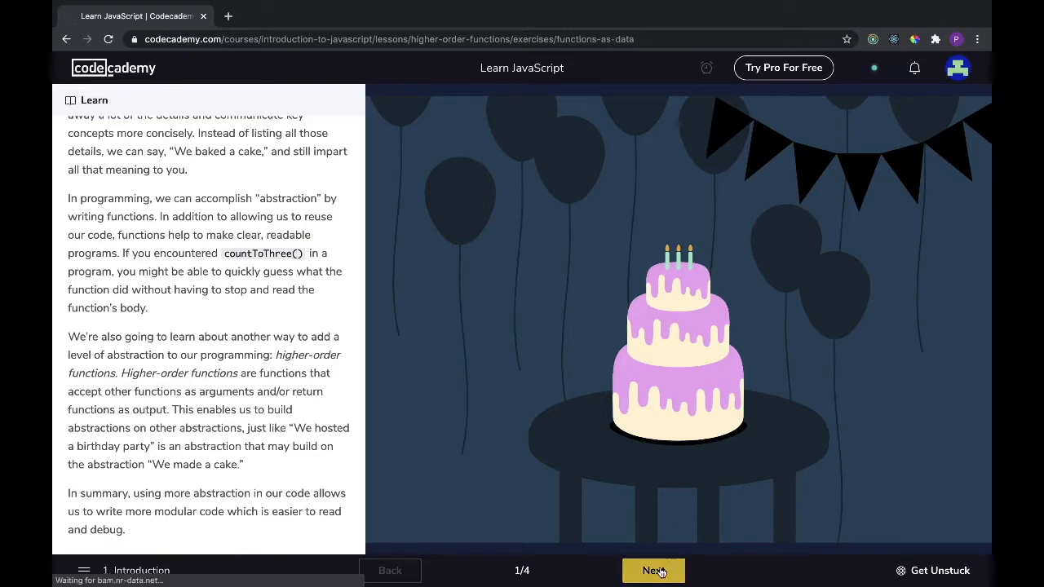
Load the Functions as Data exercise and read the Learn panel down to its Instructions.
click(652, 571)
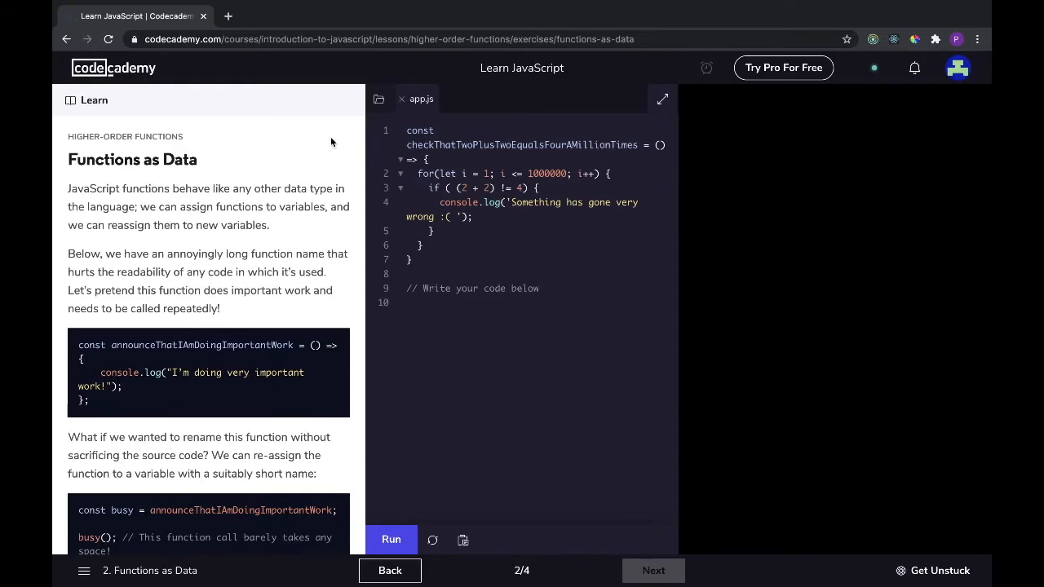
scroll(down, 3)
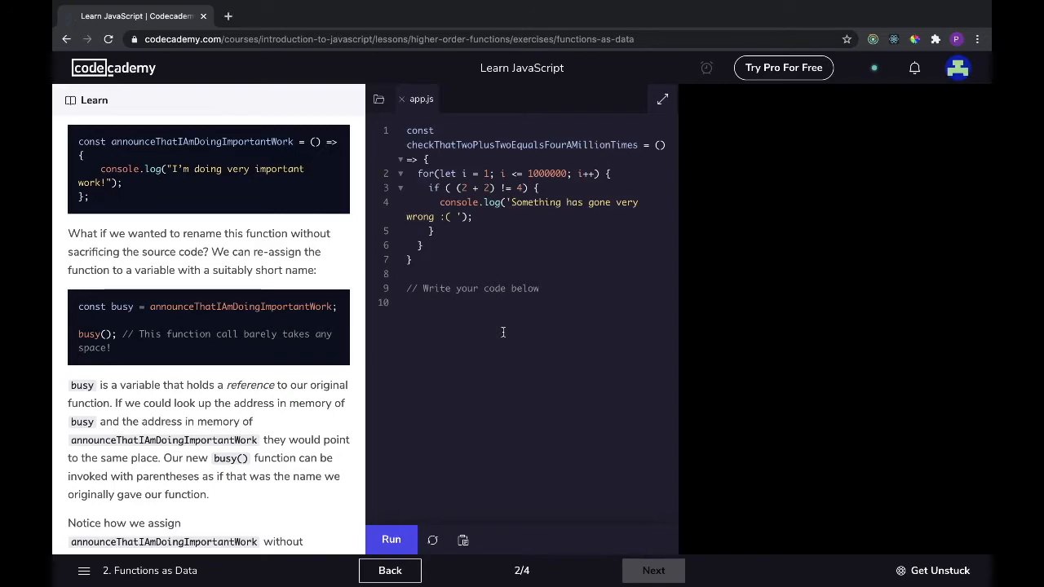
scroll(down, 3)
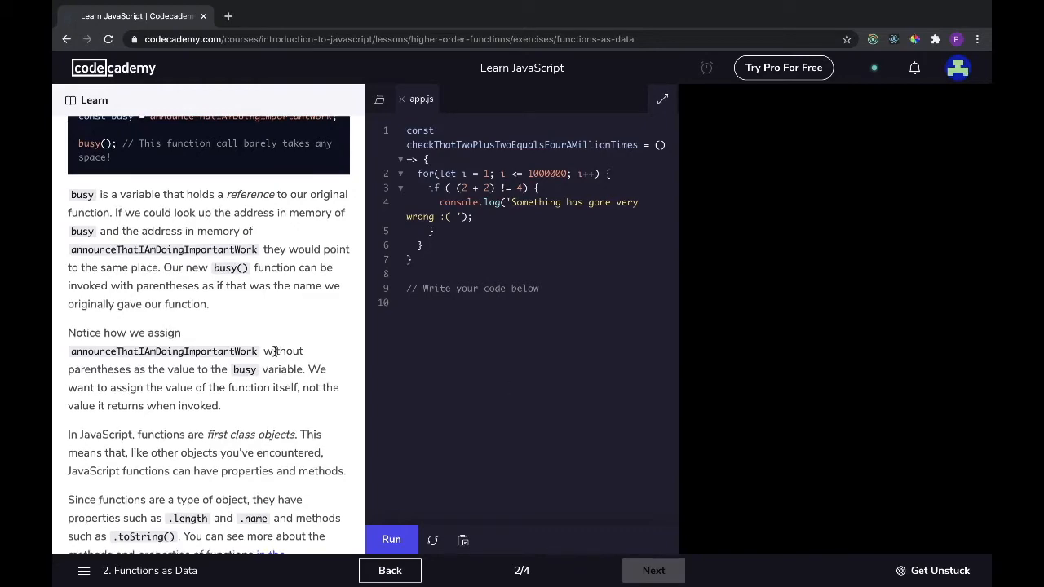
scroll(down, 3)
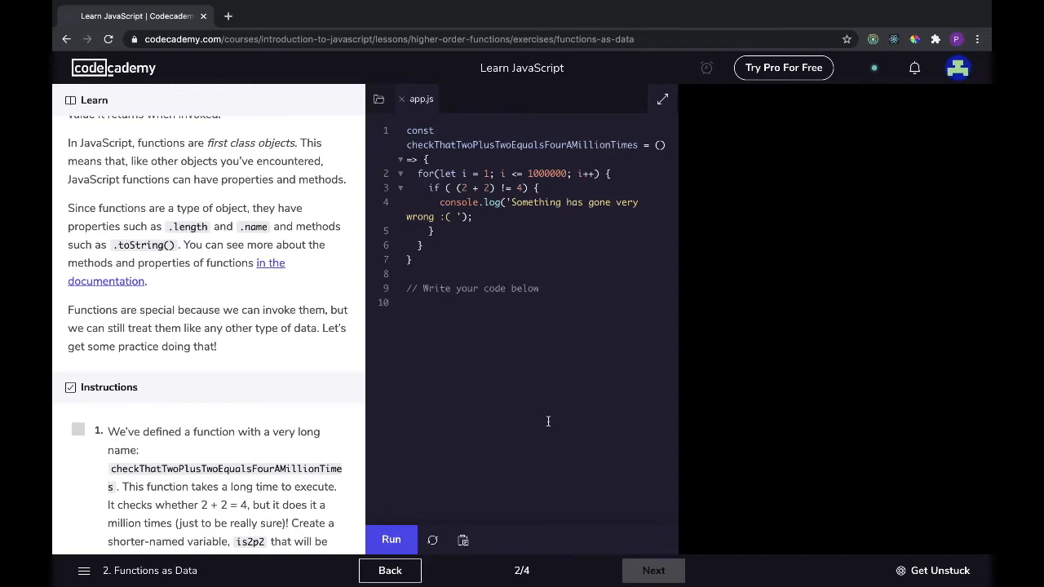
scroll(down, 3)
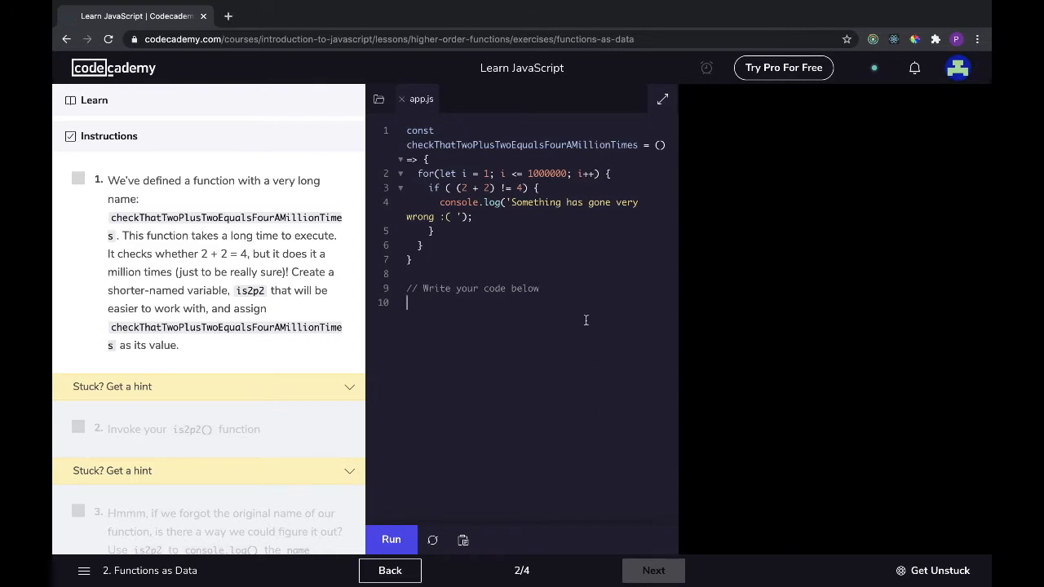
Write const is2p2 = checkThatTwoPlusTwoEqualsFourAMillionTimes and run it to pass task 1.
text(co)
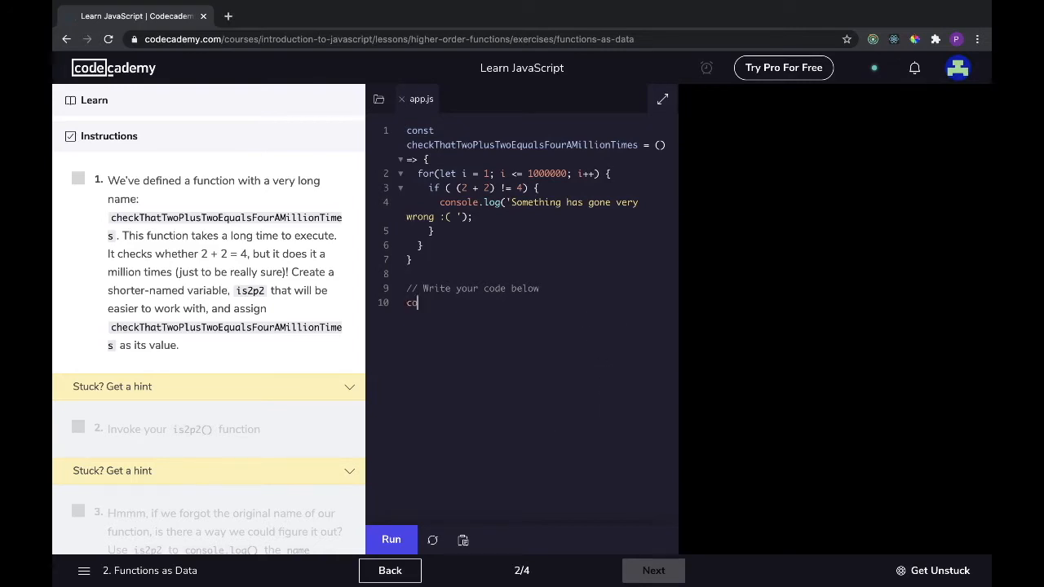
text(nst)
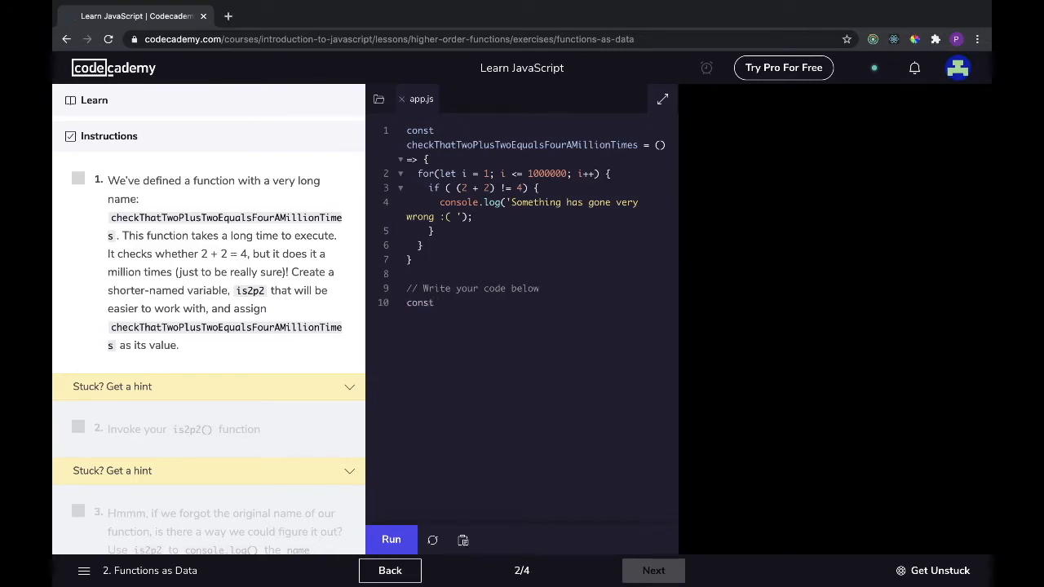
text(is2)
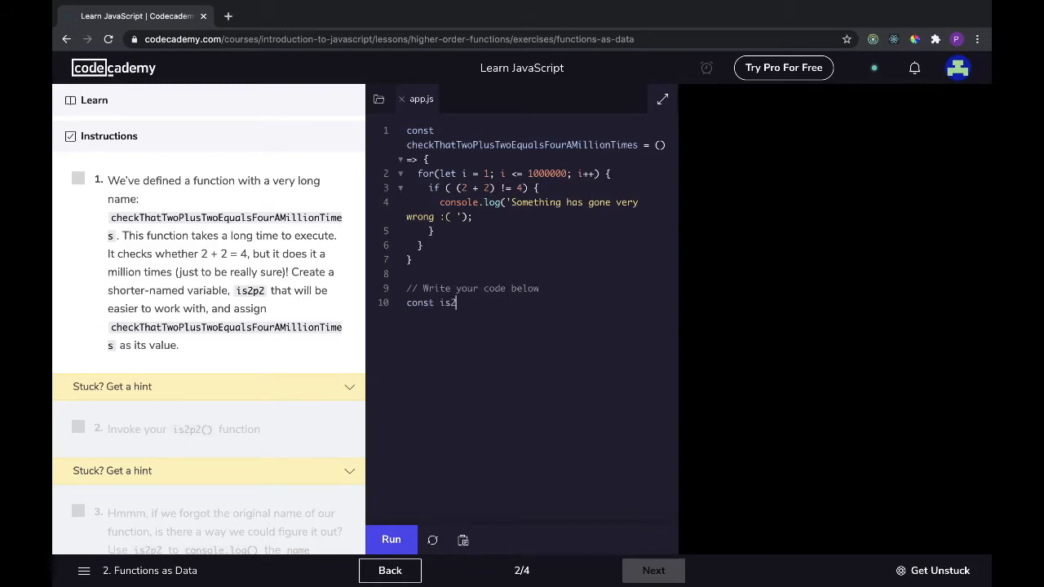
text(p2)
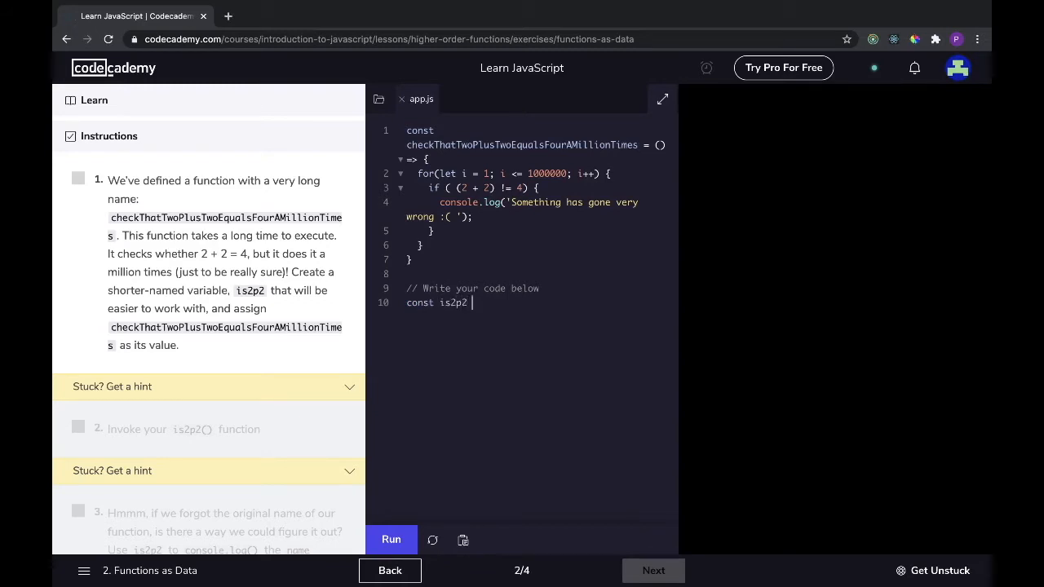
text(=)
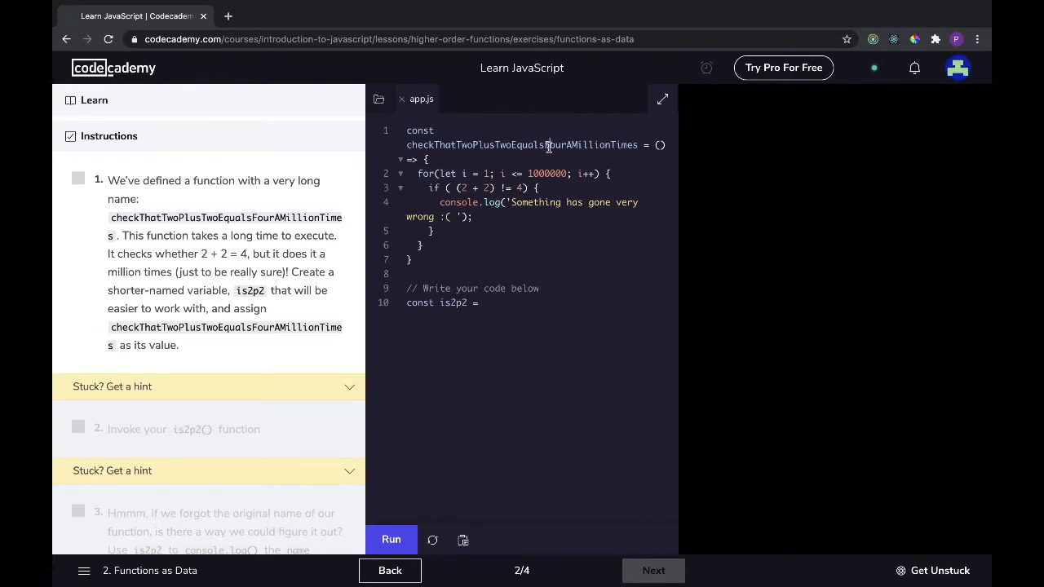
text(checkThatTwoPlusTwoEqualsFourAMillionTimes)
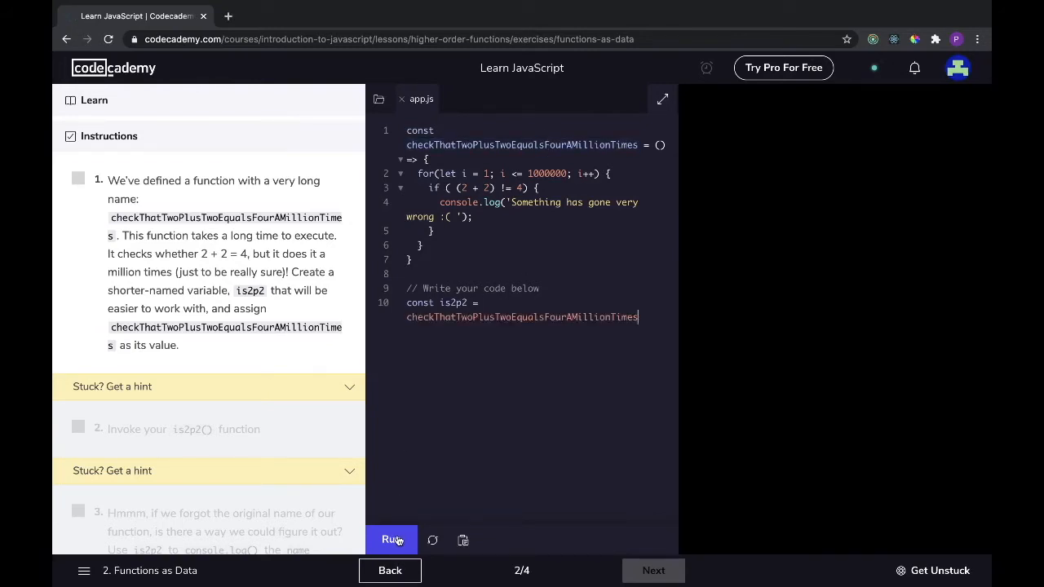
click(391, 538)
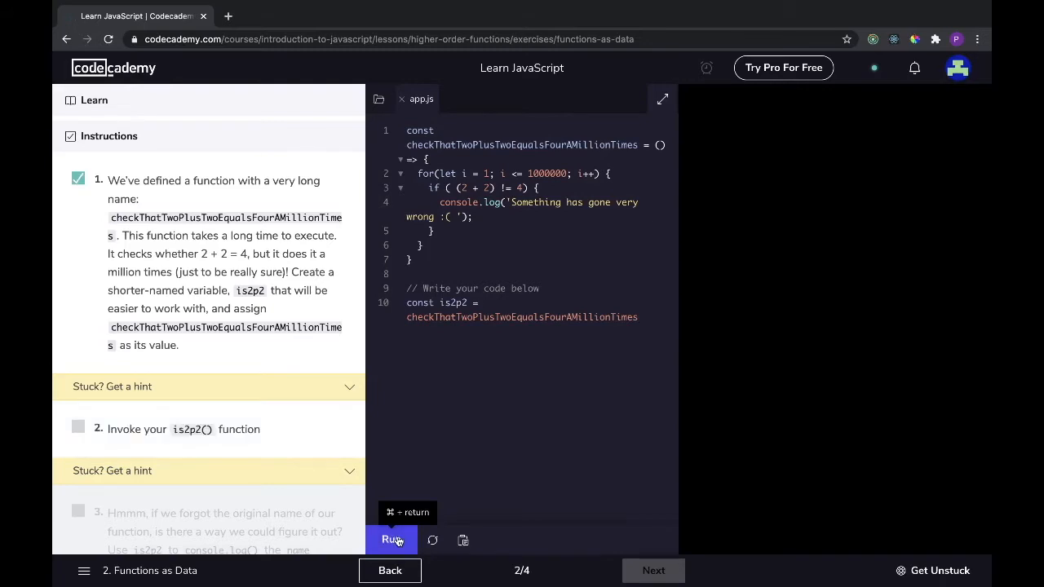
scroll(down, 3)
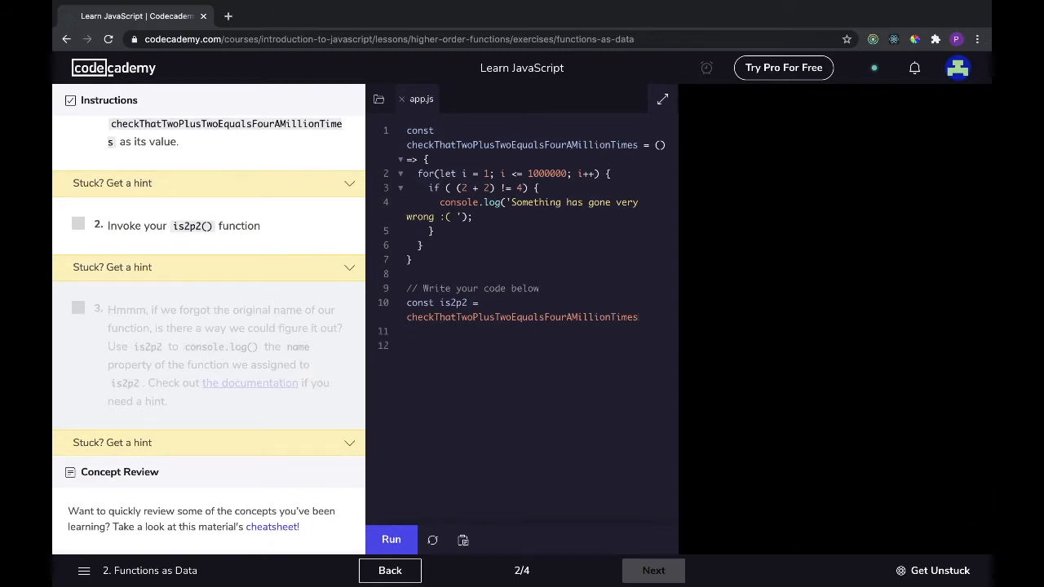
Add the call is2p2() and run it to pass task 2.
text(is2)
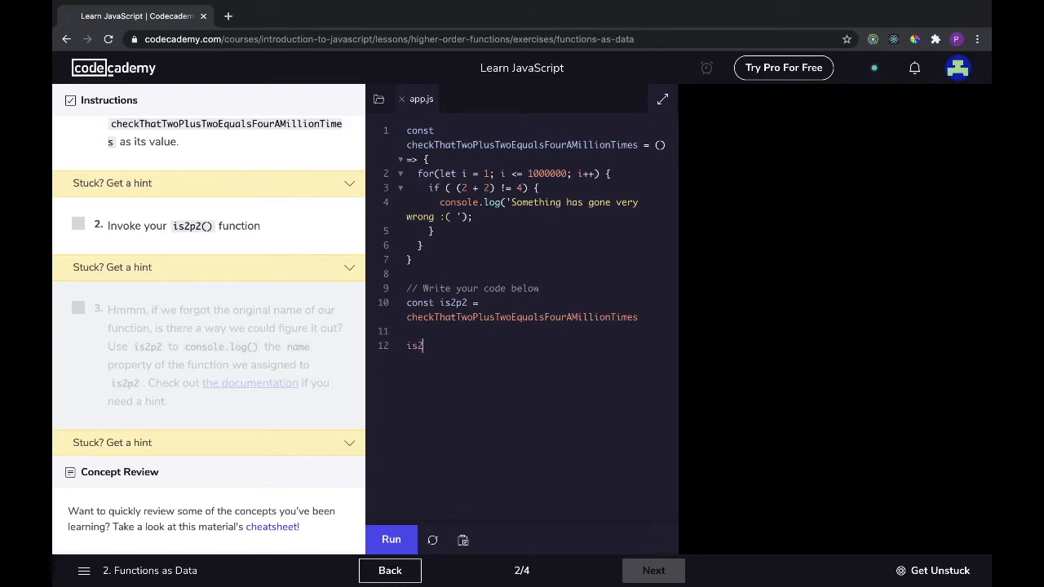
text(p2())
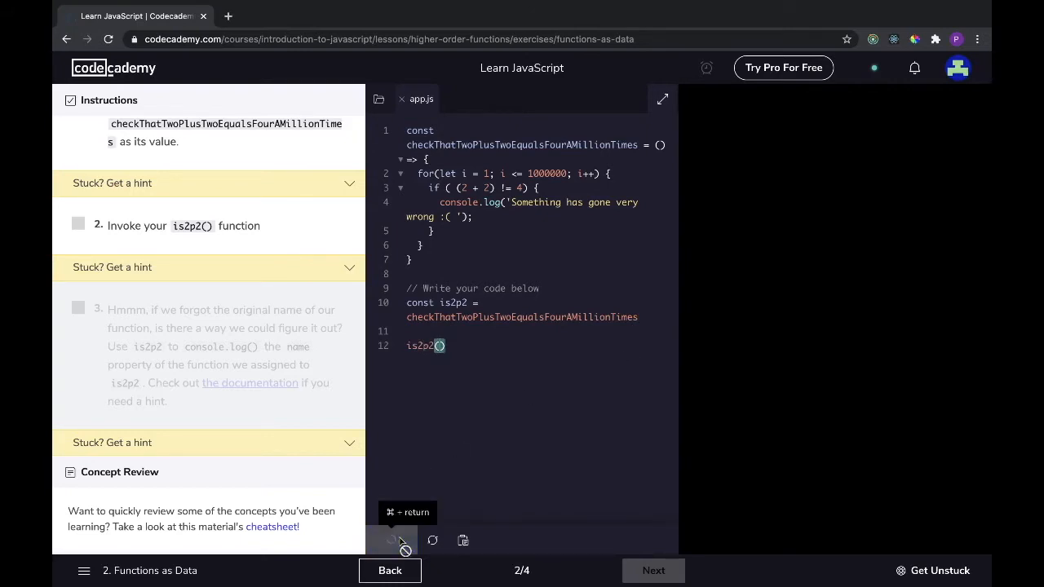
click(392, 540)
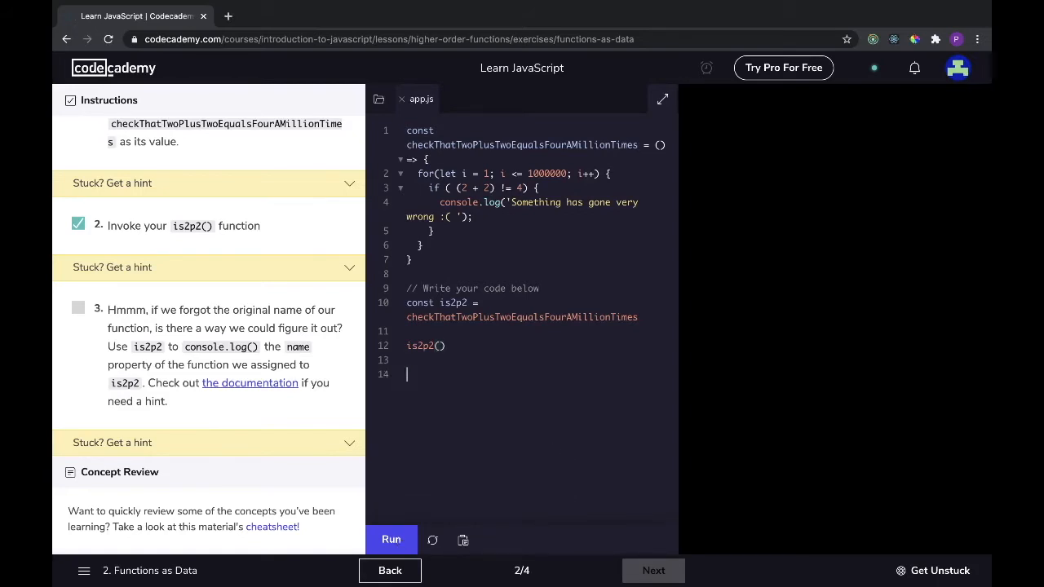
Log is2p2.name with console.log, fixing the misspelled variable, and run it to pass task 3.
text(console.log(is)
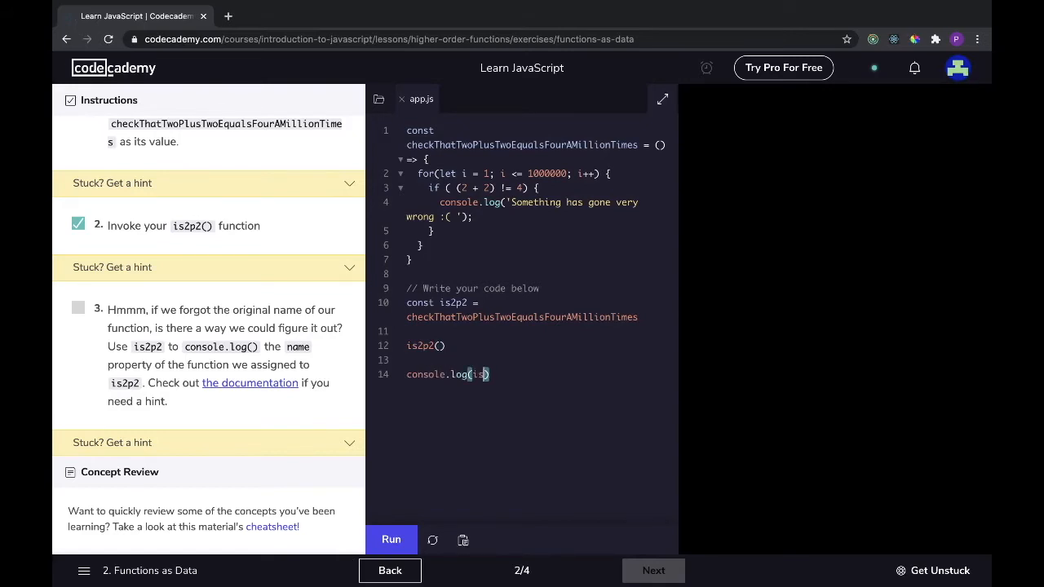
text(ps)
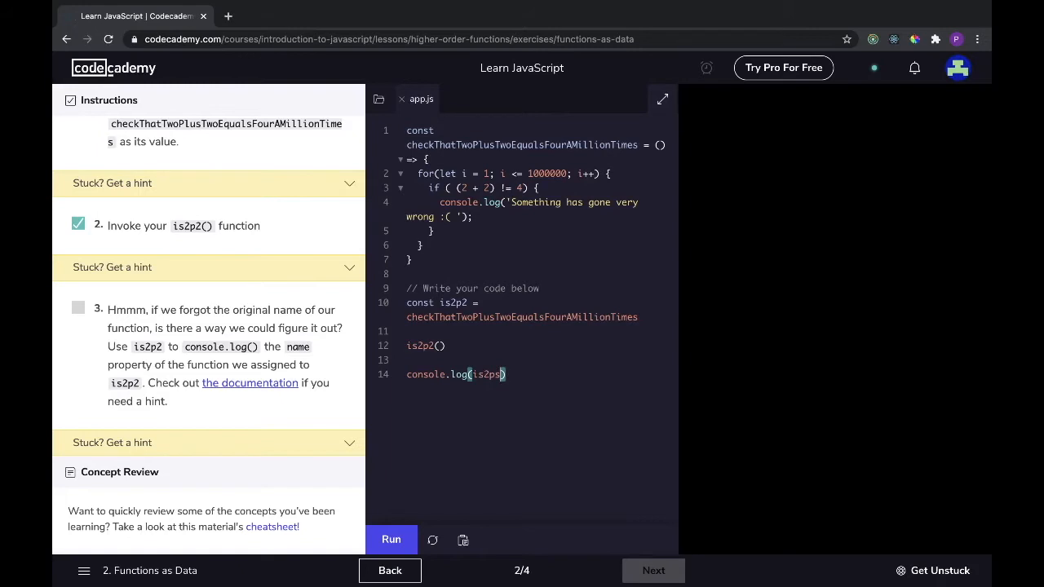
text(.n)
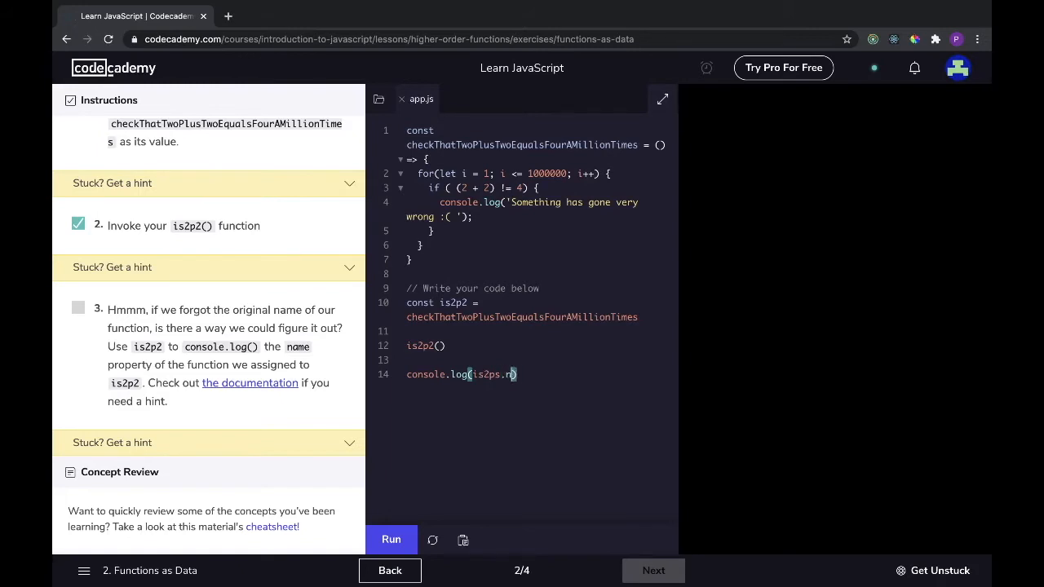
text(ame)
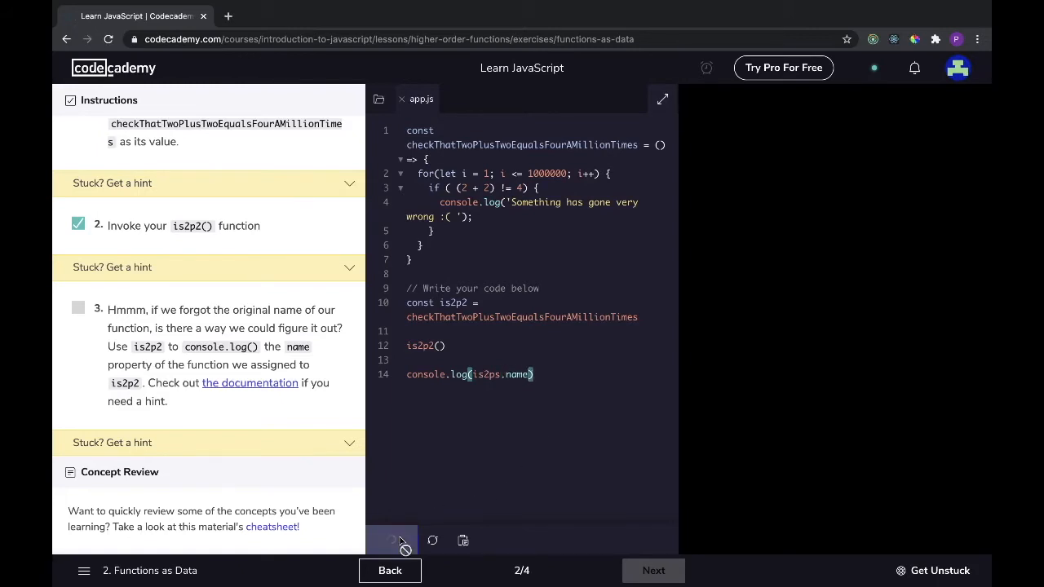
click(392, 540)
text(2)
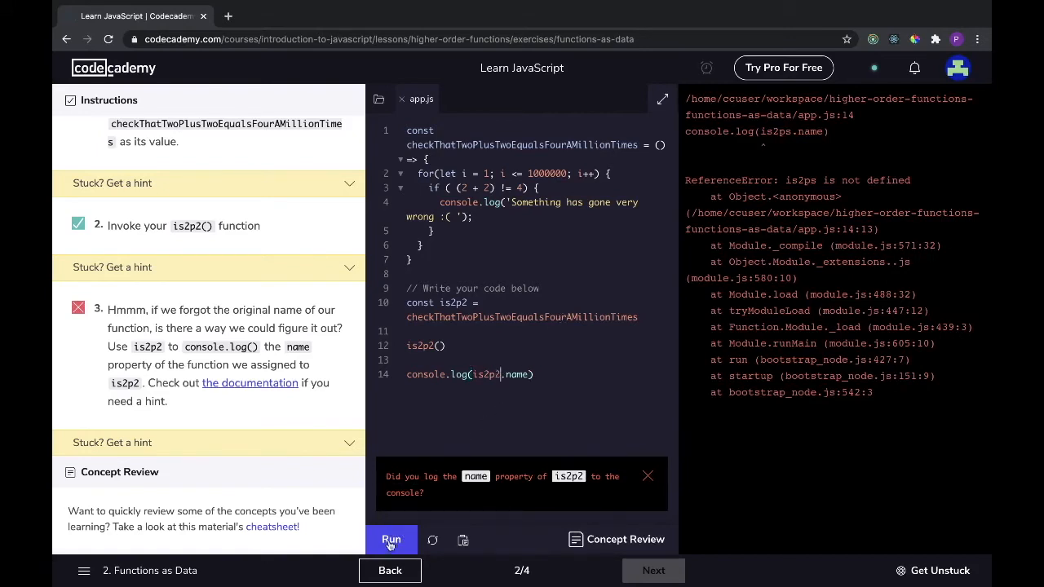
click(392, 540)
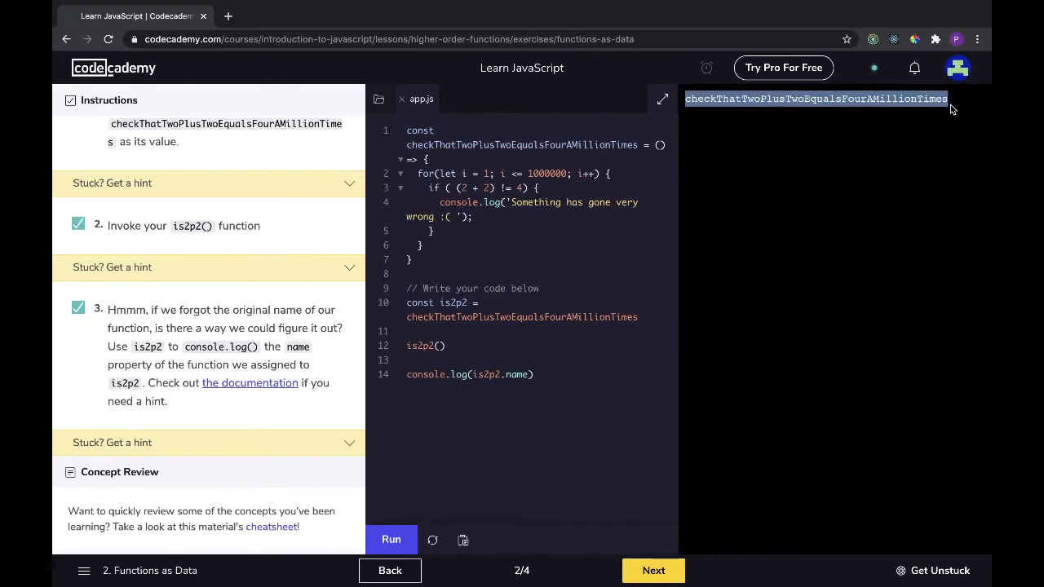
click(783, 181)
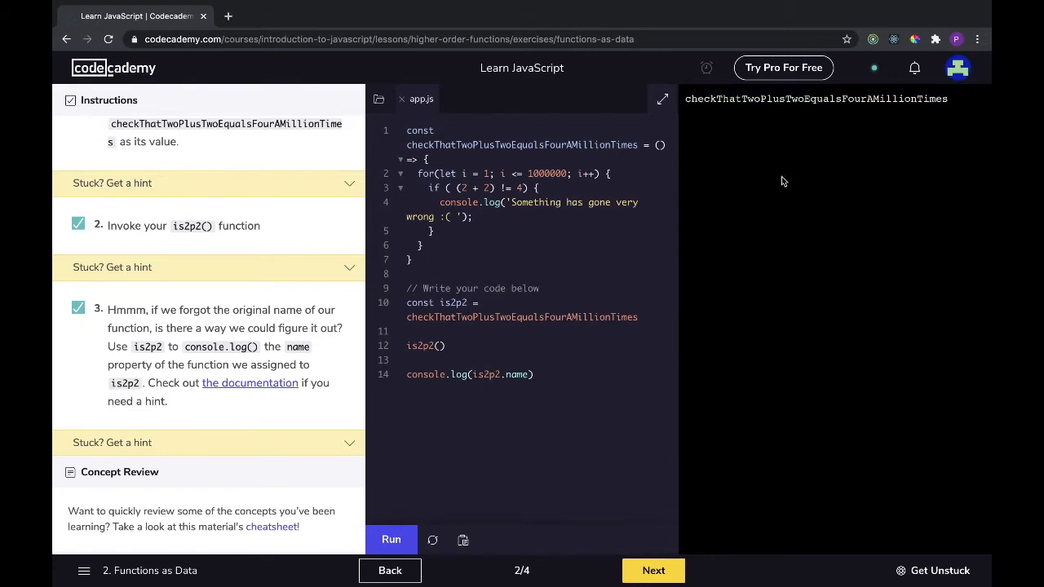
Continue to exercise 3/4, Functions as Parameters, with its timeFuncRuntime and addTwo starter code.
click(653, 571)
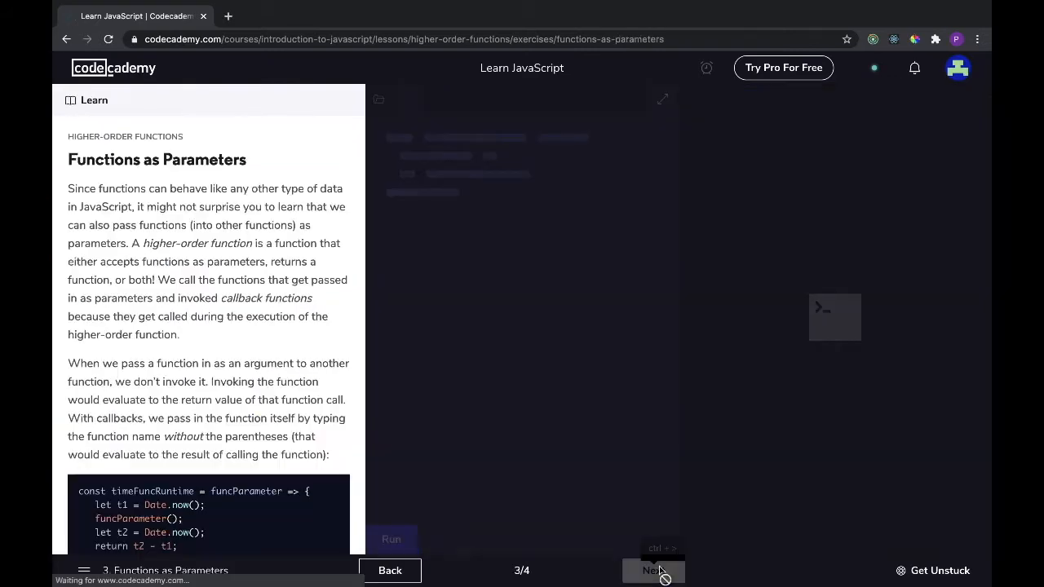
click(652, 571)
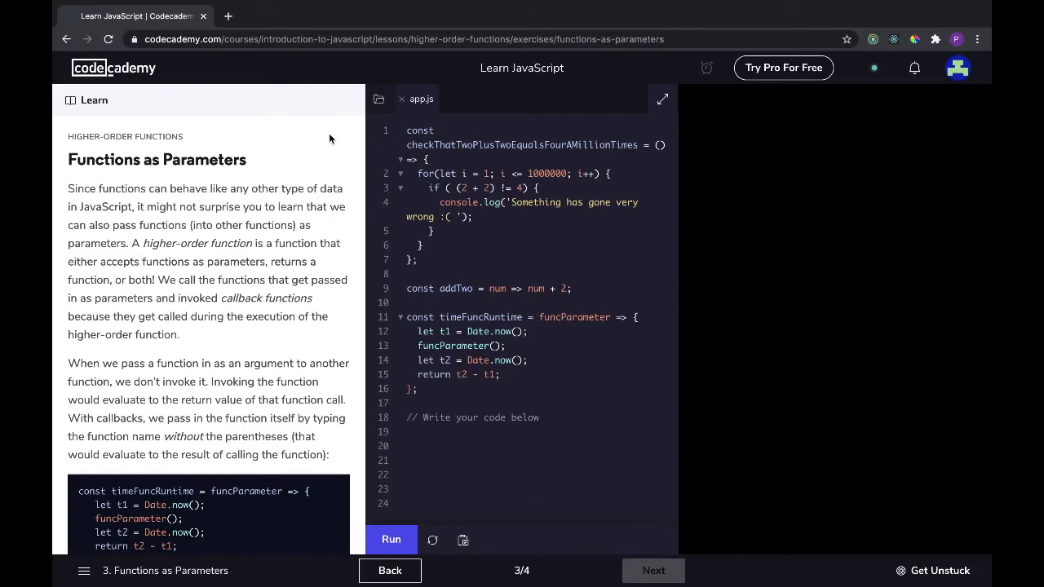
mouse_move(304, 154)
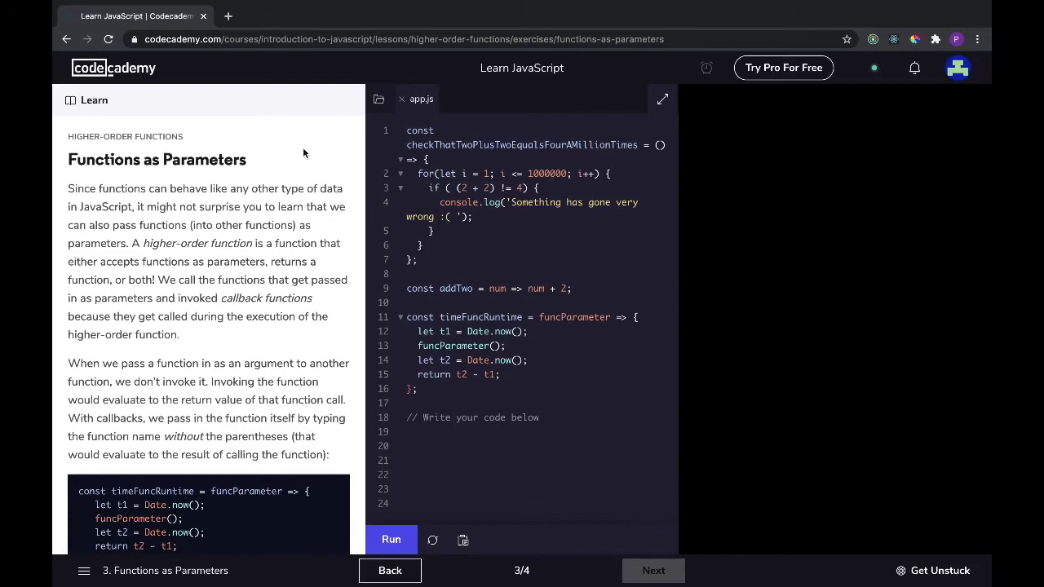
scroll(down, 3)
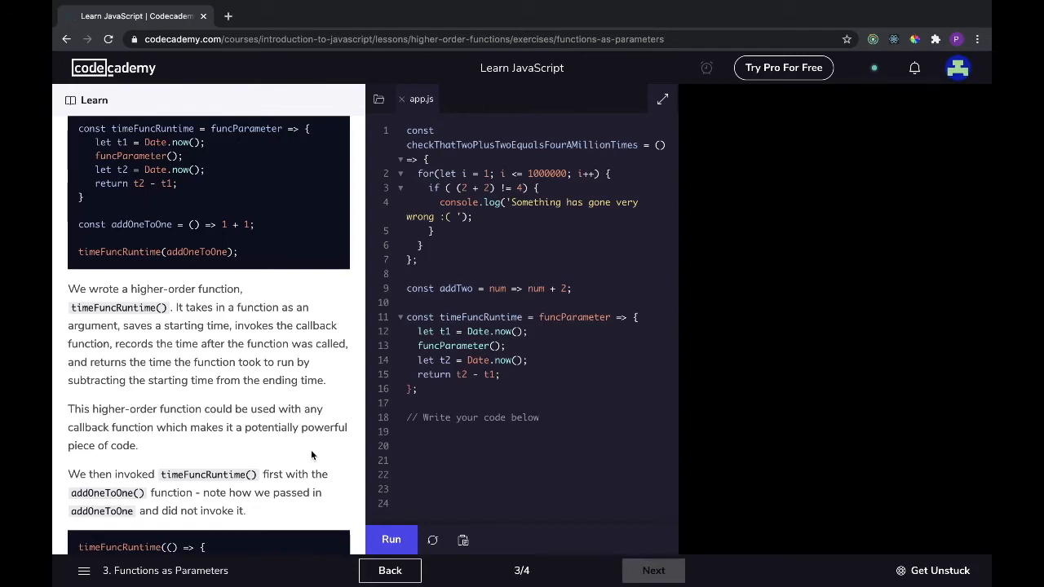
scroll(down, 3)
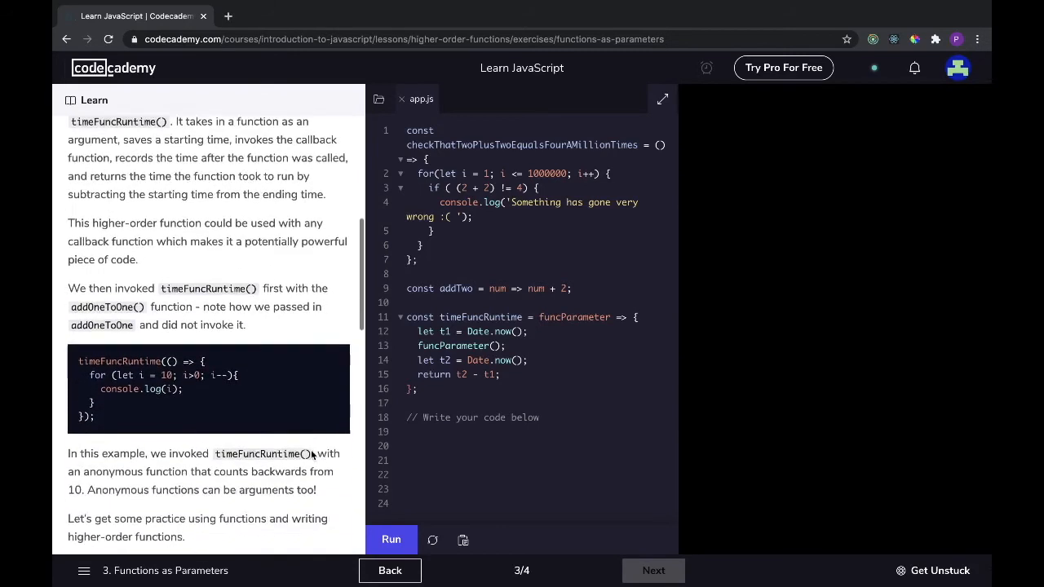
scroll(down, 3)
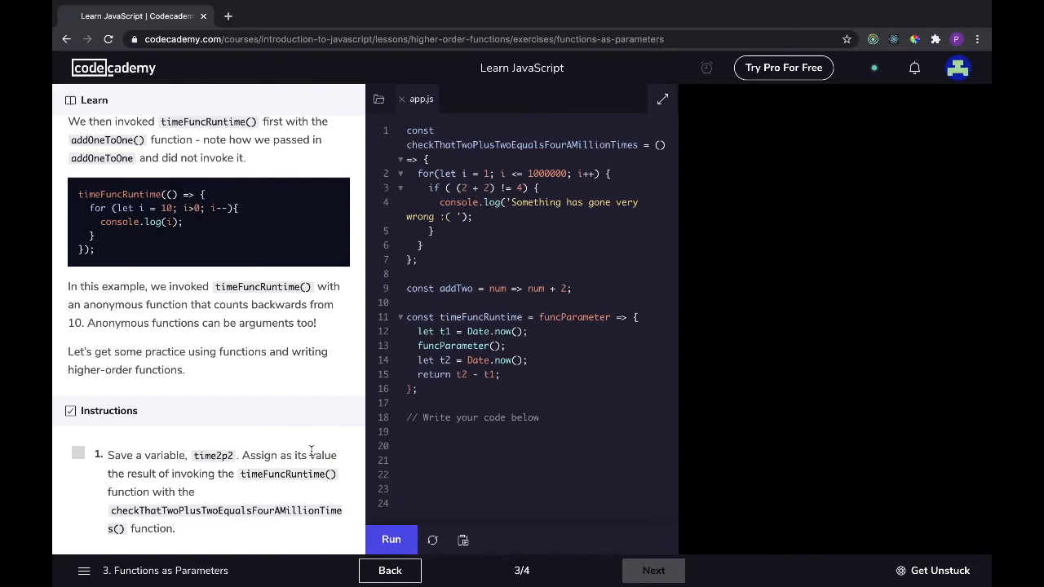
mouse_move(136, 390)
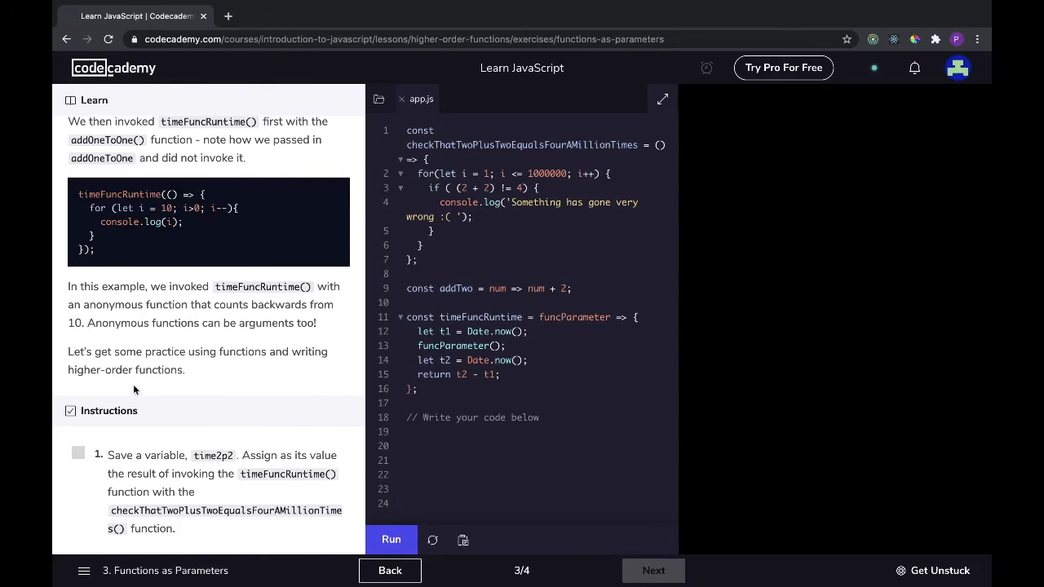
scroll(down, 3)
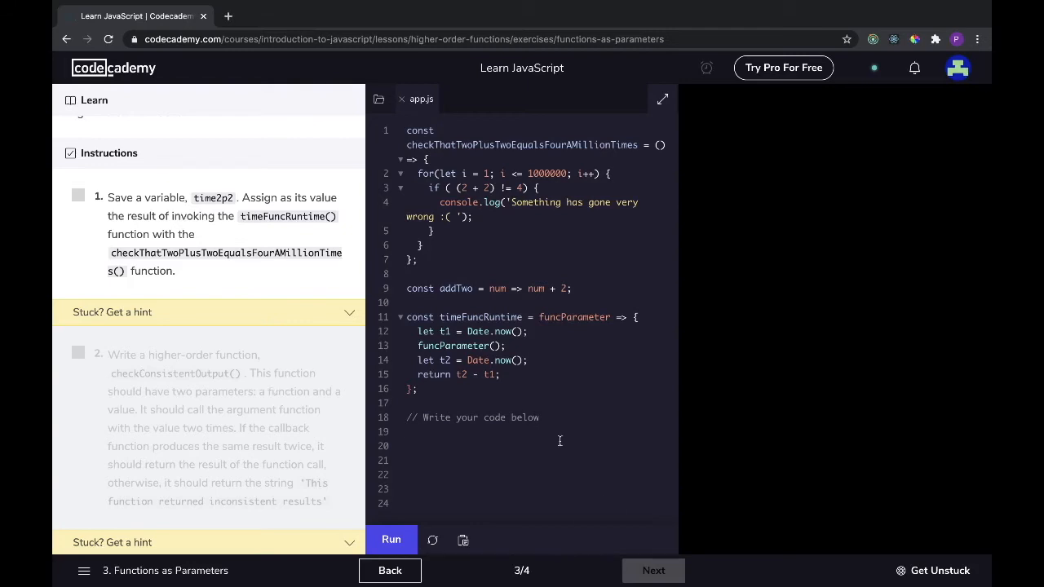
Write const time2p2 = timeFuncRuntime(checkThatTwoPlusTwoEqualsFourAMillionTimes), copying the long name from line 1.
text(const time2p2)
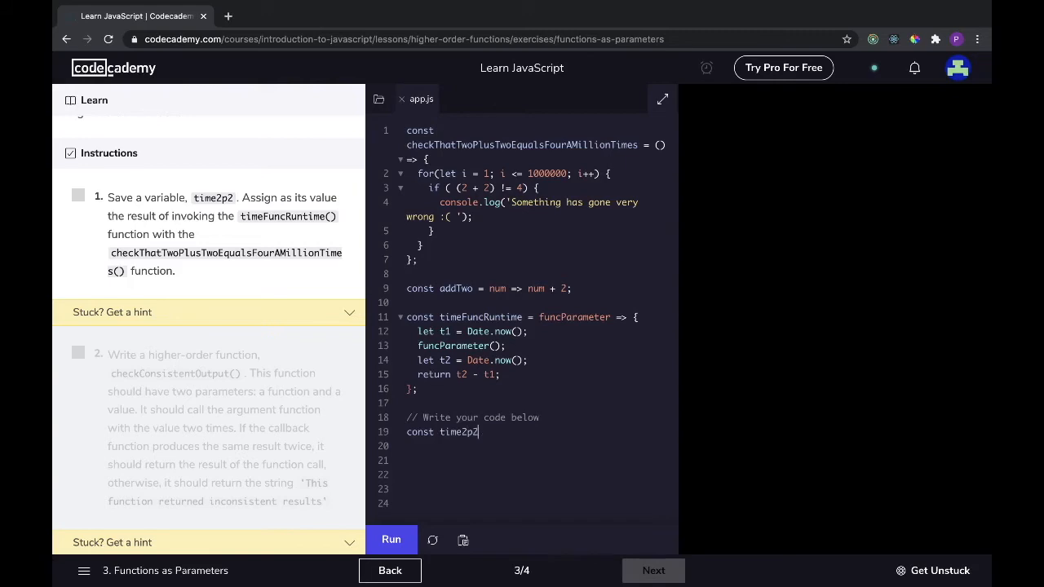
text(= t)
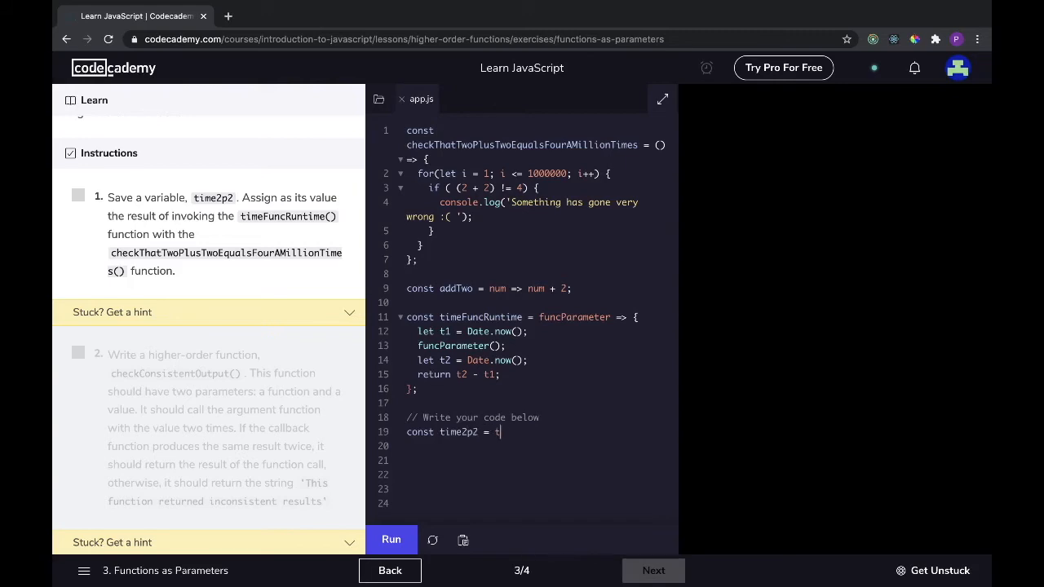
text(imeFuncRunt)
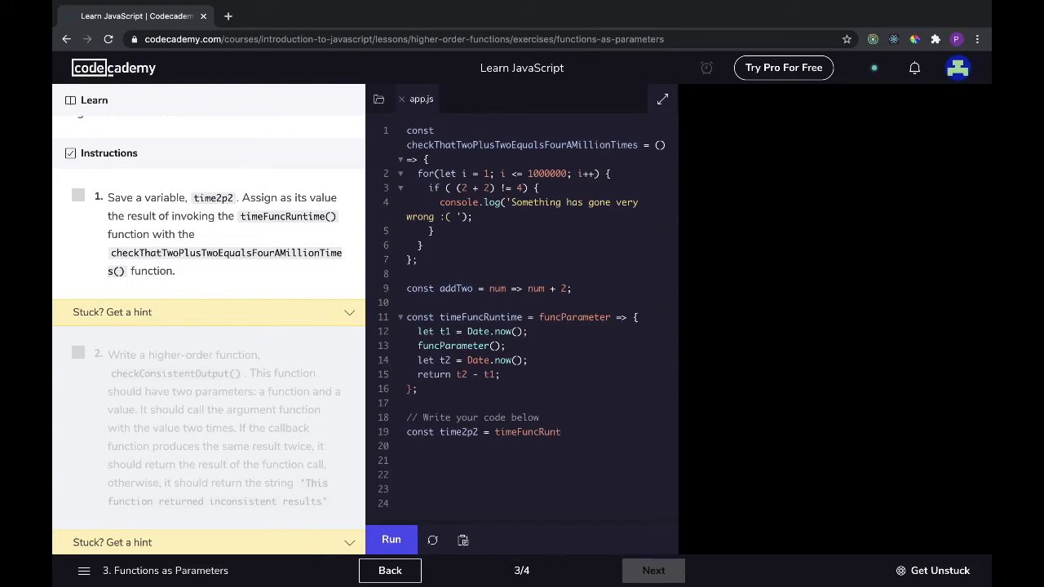
text(ime)
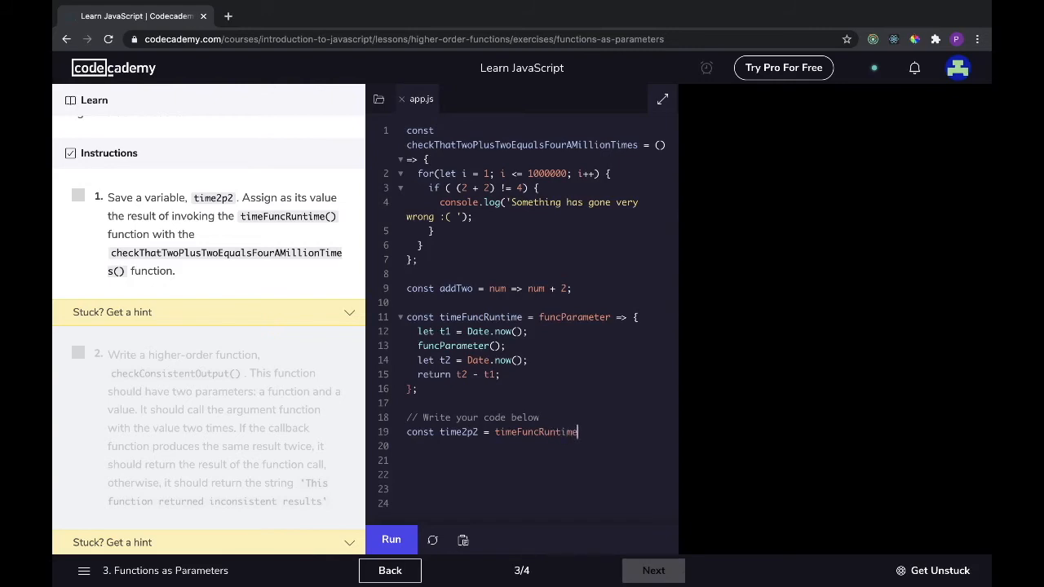
text(()
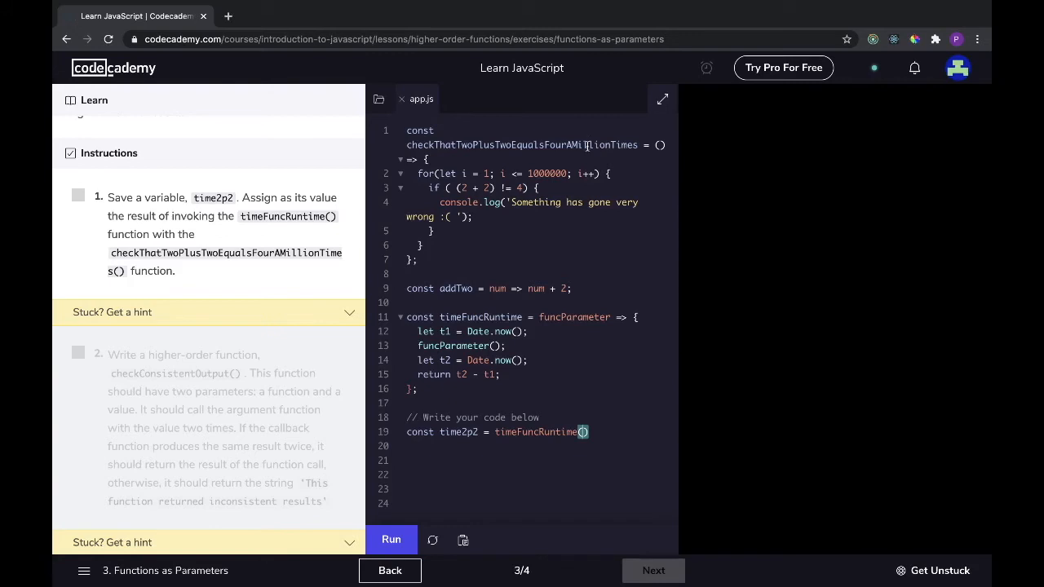
double_click(522, 144)
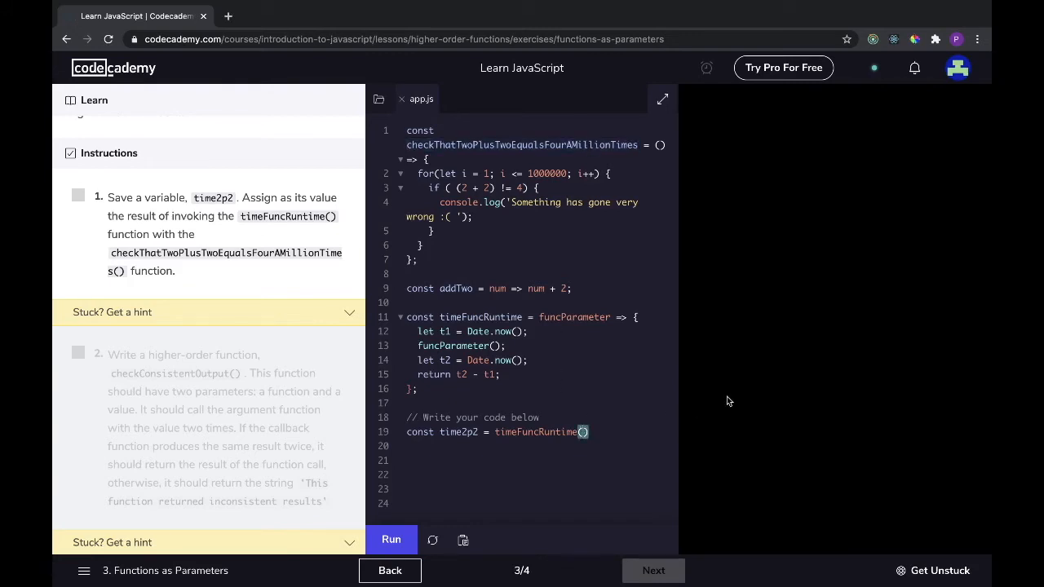
text(checkThatTwoPlusTwoEqualsFourAMillionTimes()
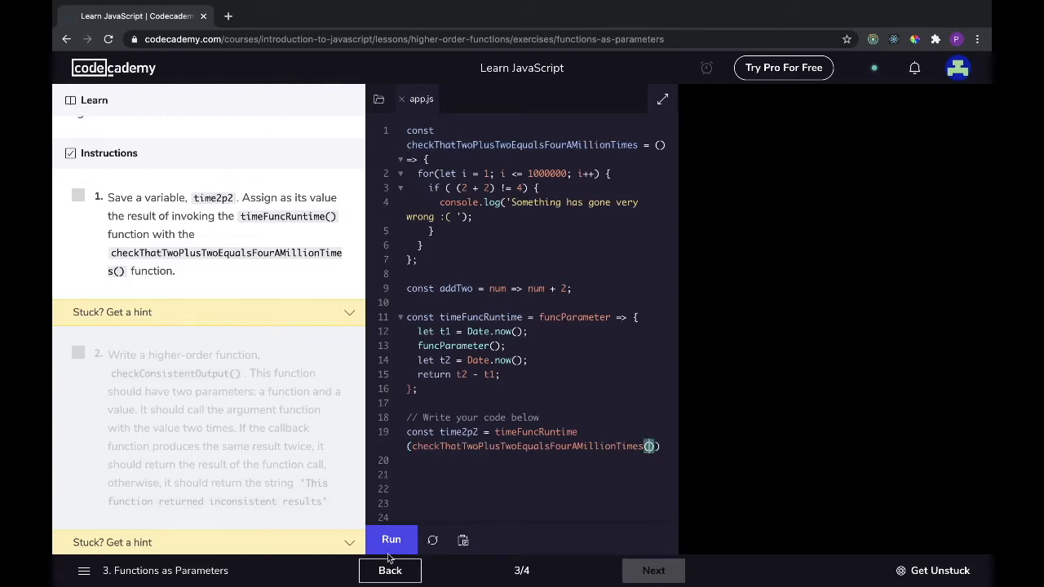
Run the code repeatedly until the time2p2 instruction gets its green checkmark.
click(391, 539)
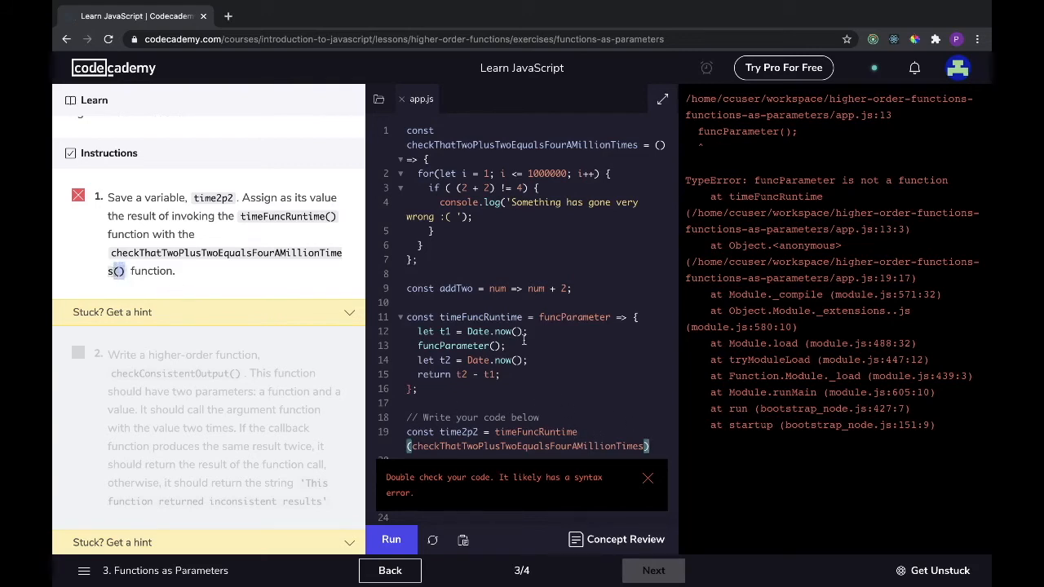
click(391, 539)
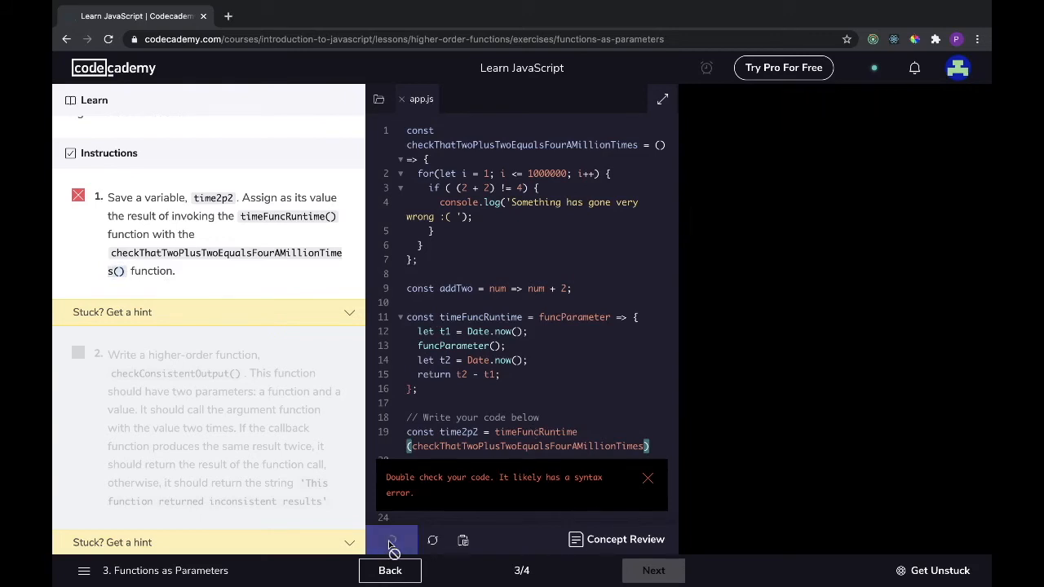
click(391, 540)
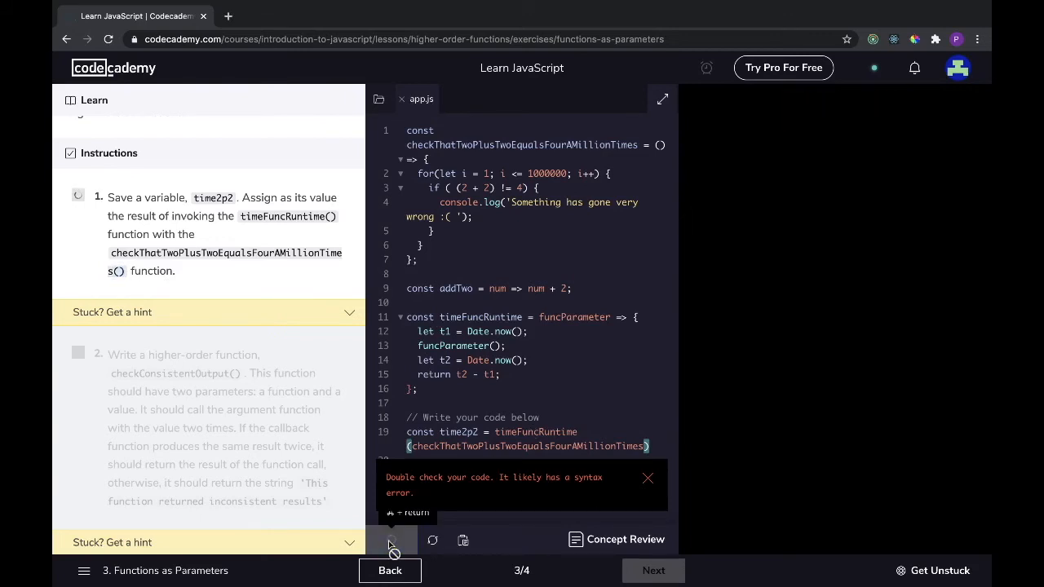
click(392, 539)
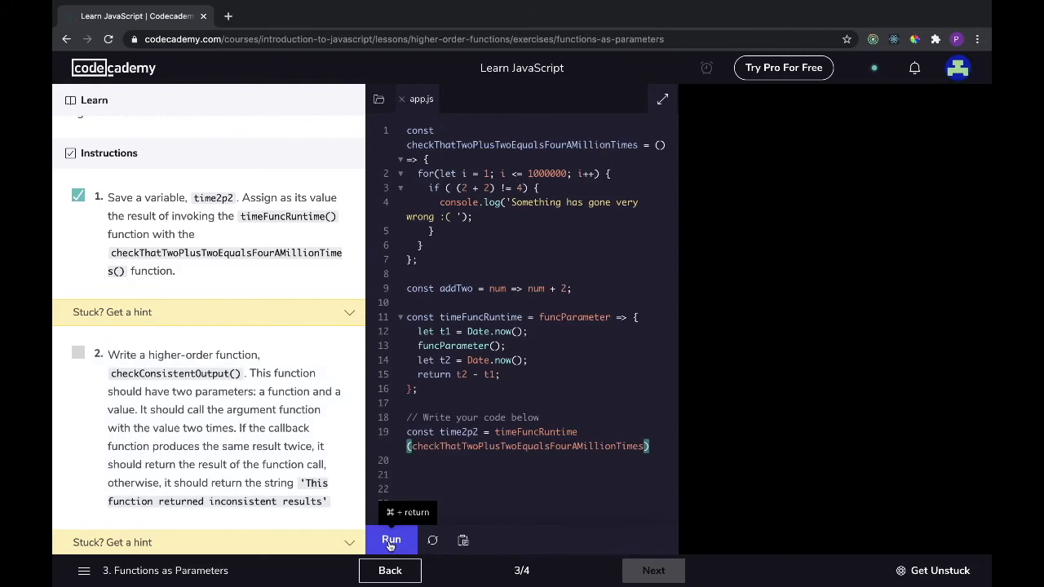
scroll(down, 3)
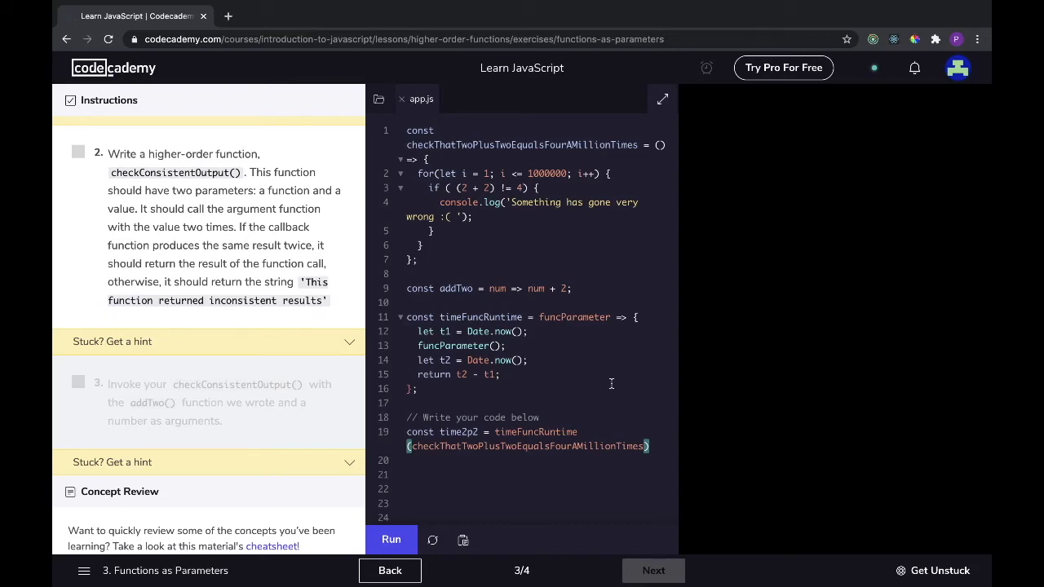
mouse_move(620, 360)
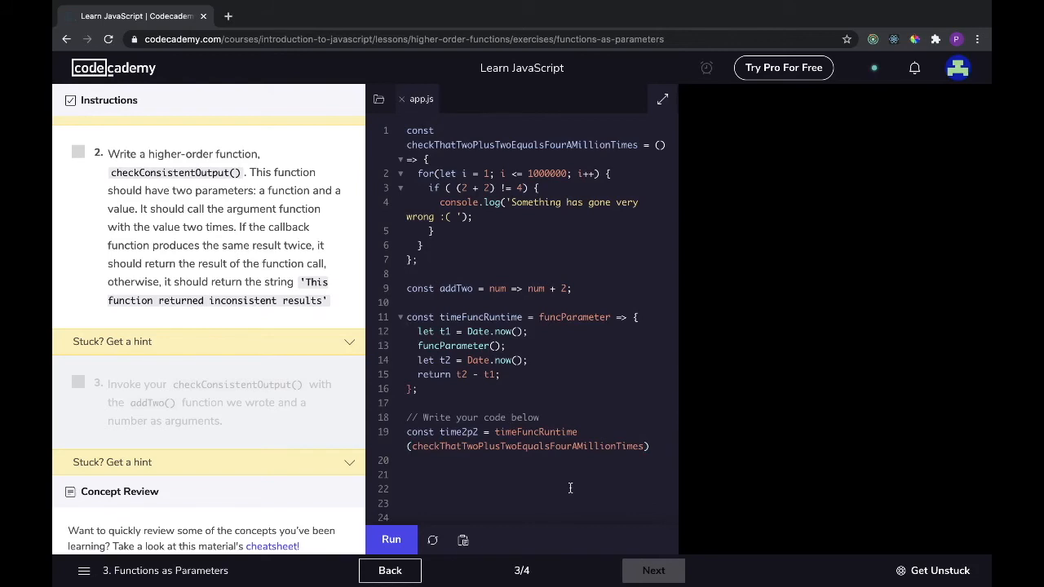
Write const checkConsistentOutput on line 21, copying the name from the instructions.
text(con)
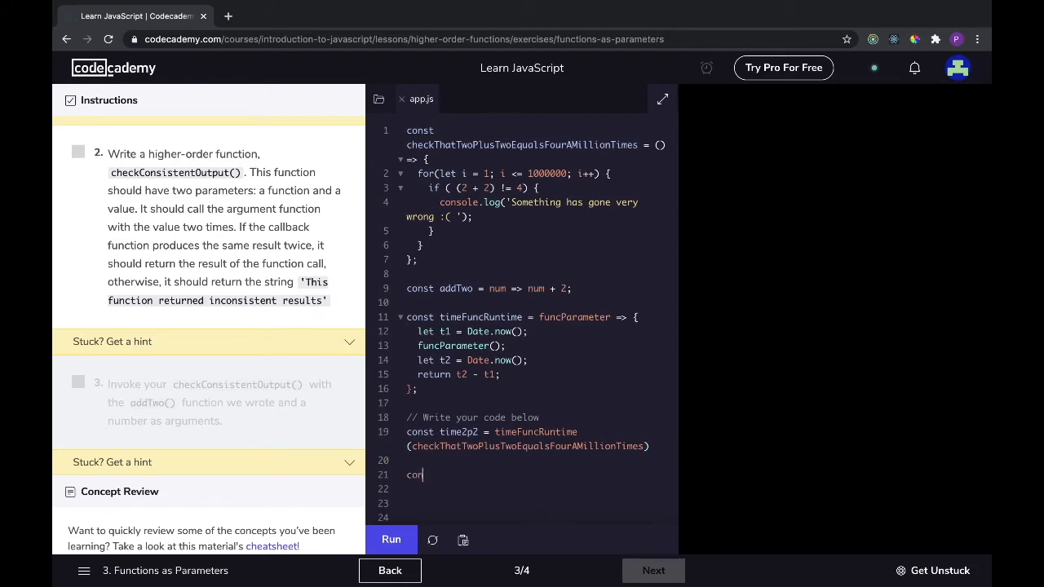
text(st check)
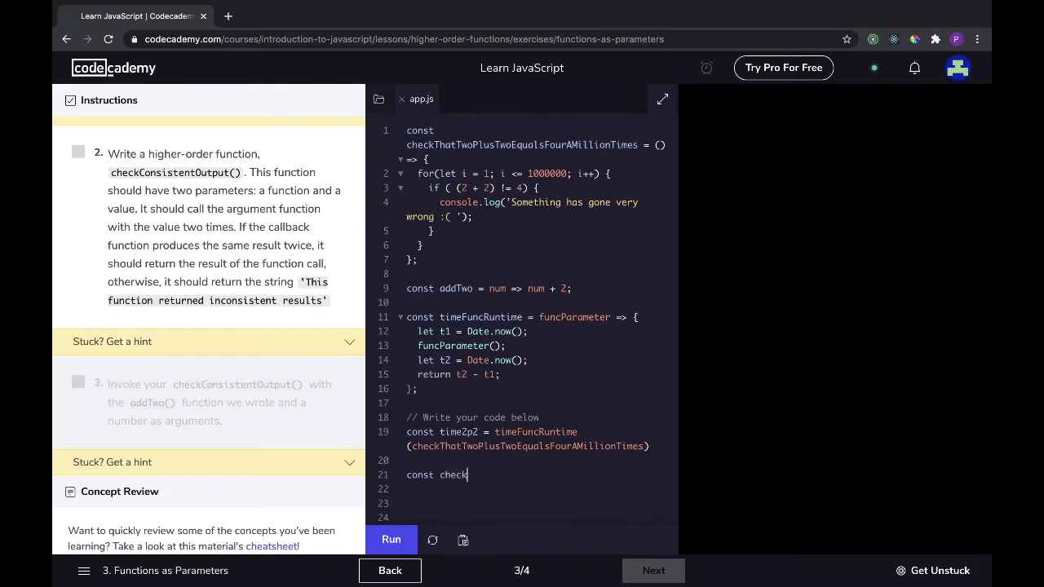
text(Consis)
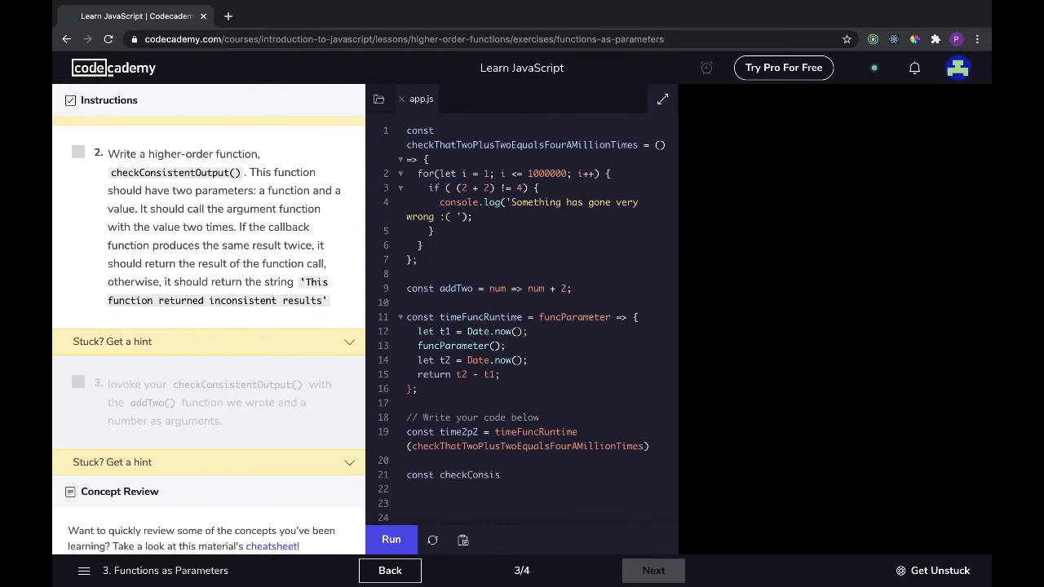
key(BackSpace)
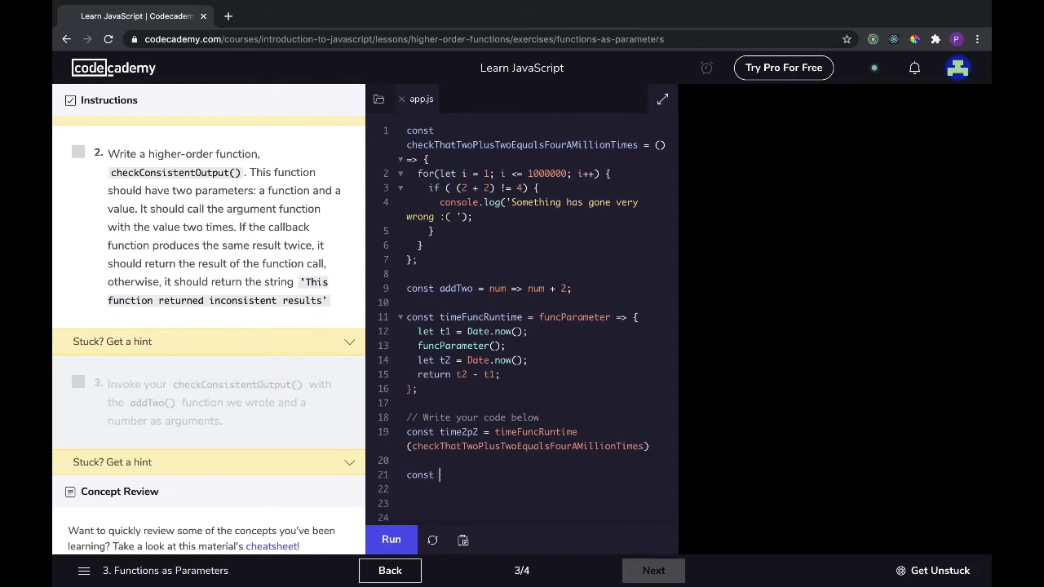
double_click(173, 173)
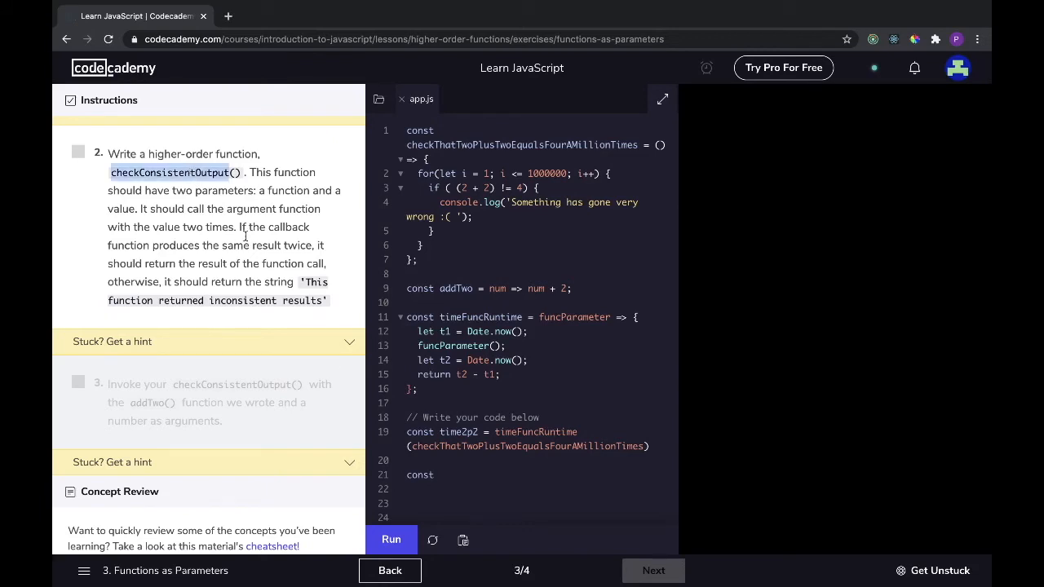
text(checkConsistentOutput)
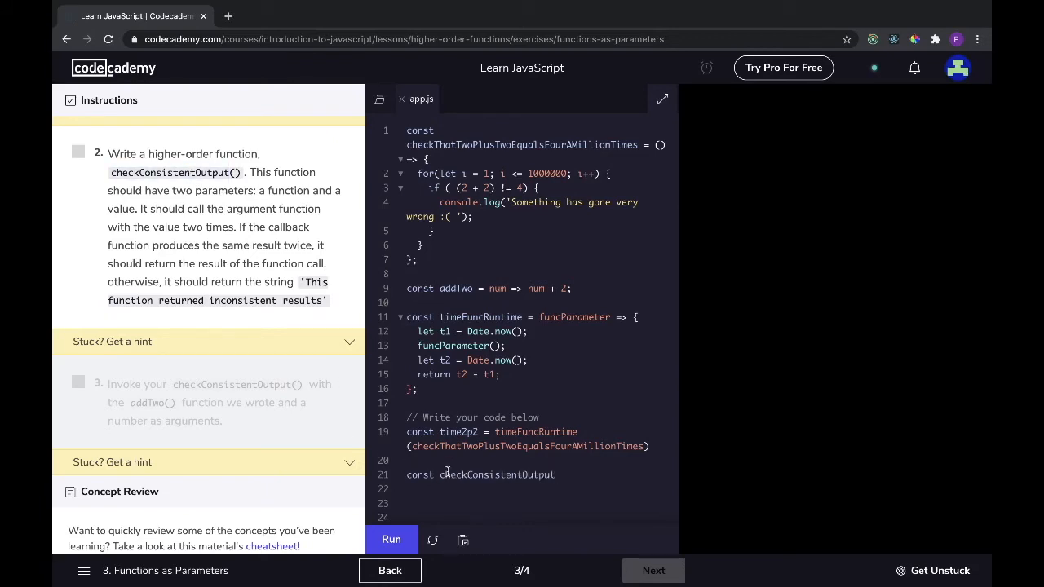
Give it the arrow-function signature (func, val) => { with the editor closing the brace.
text(())
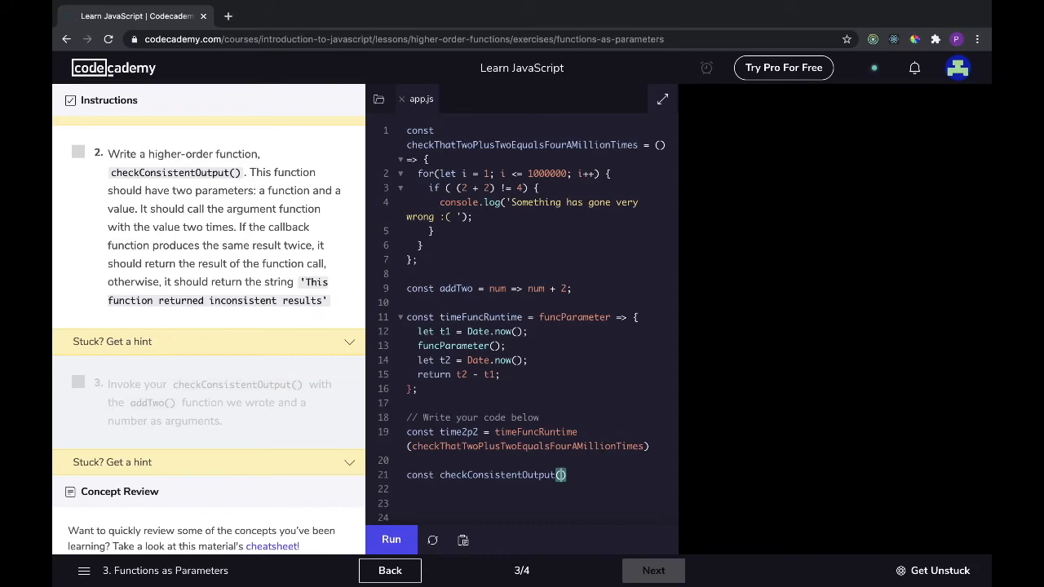
text(func)
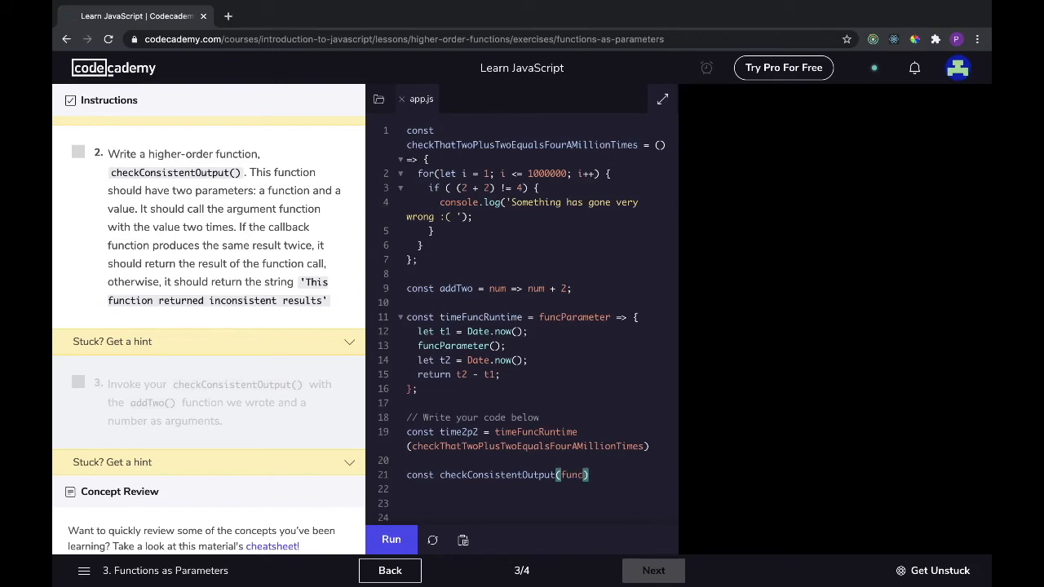
text(, val)
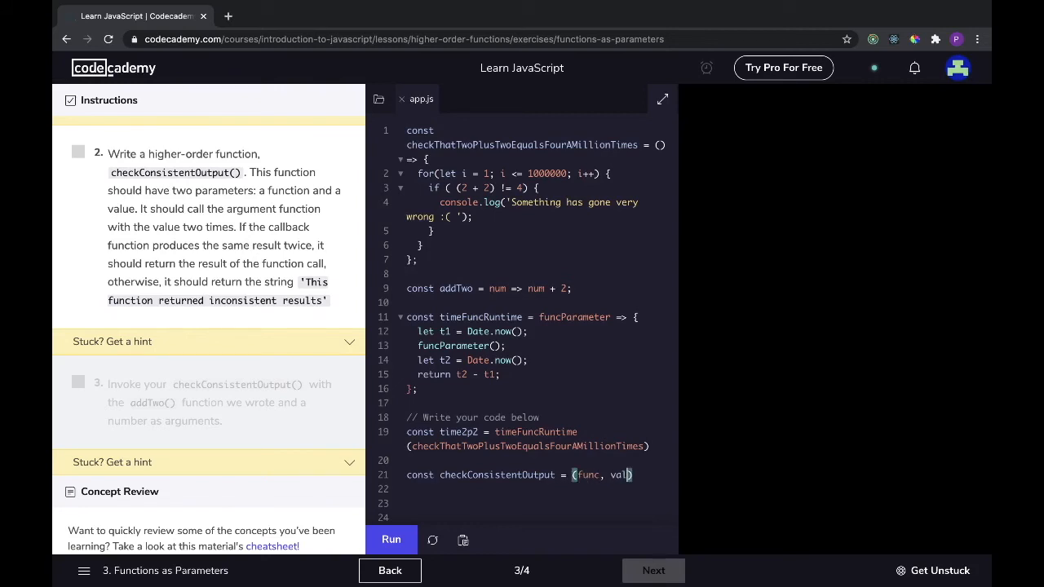
text(=> {)
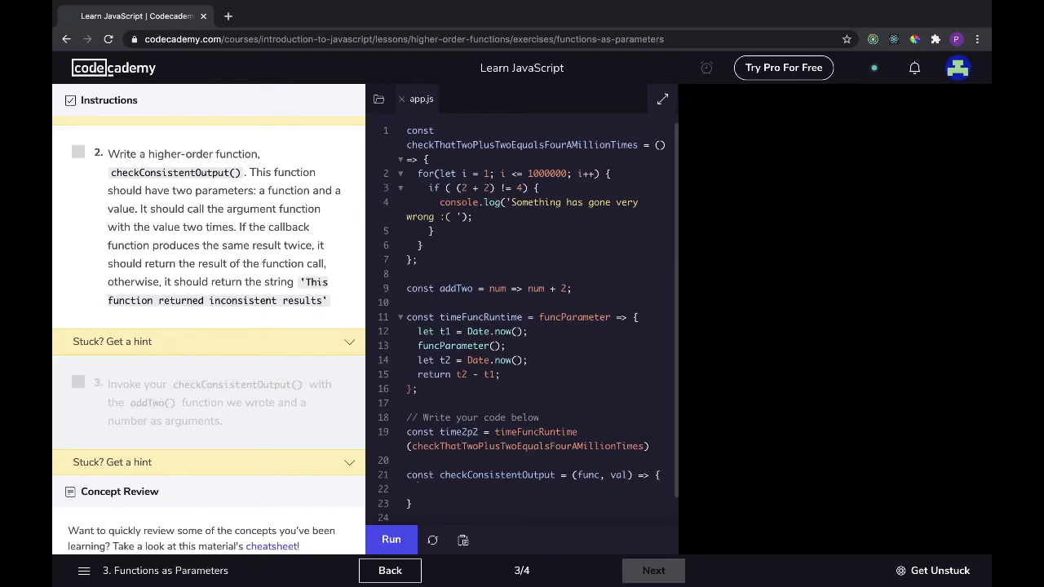
mouse_move(536, 490)
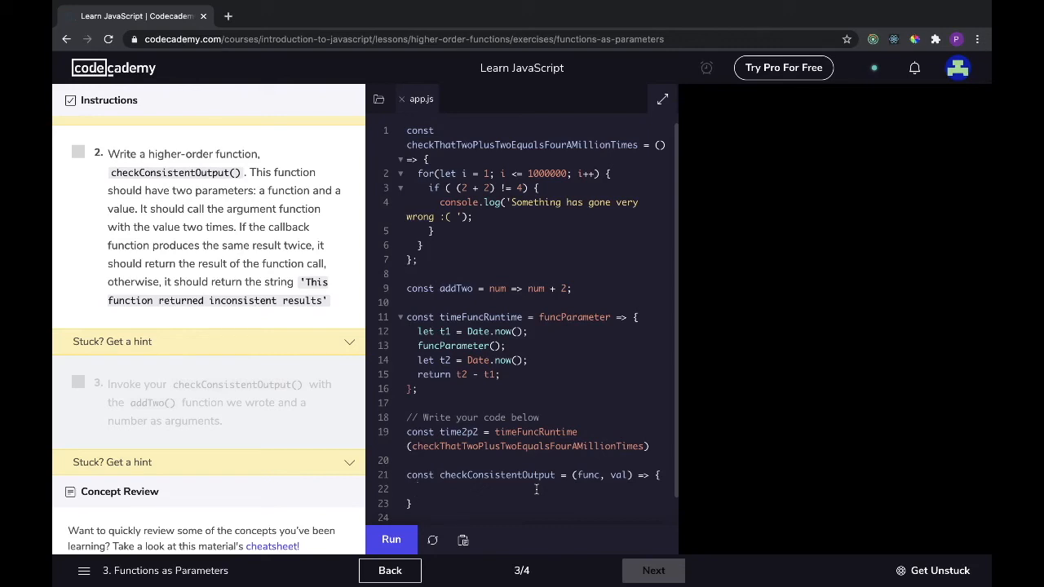
Declare let runOne = func(val) and let runTwo = func(val) inside the function body.
text(const)
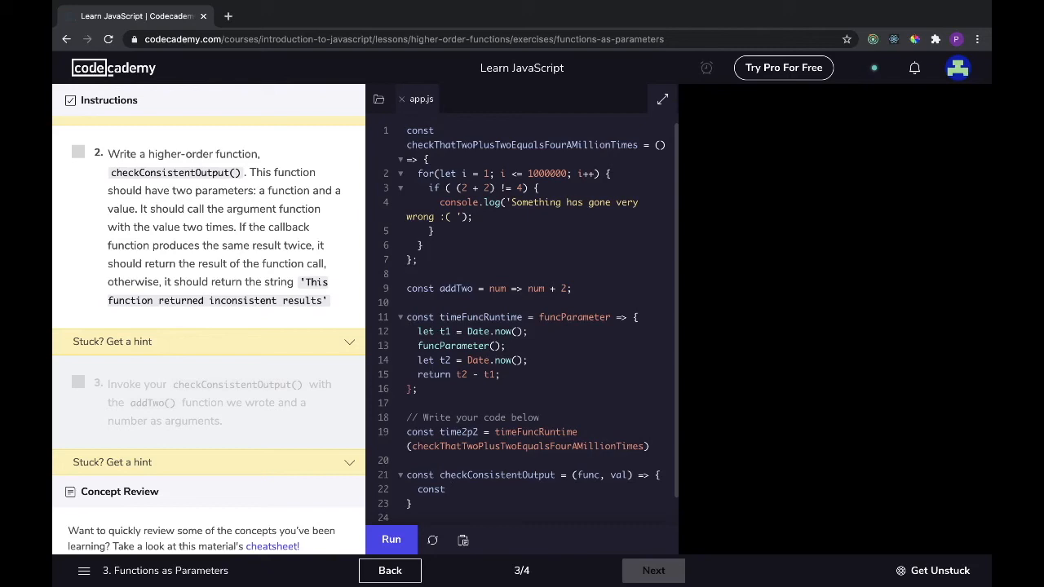
text(runOne)
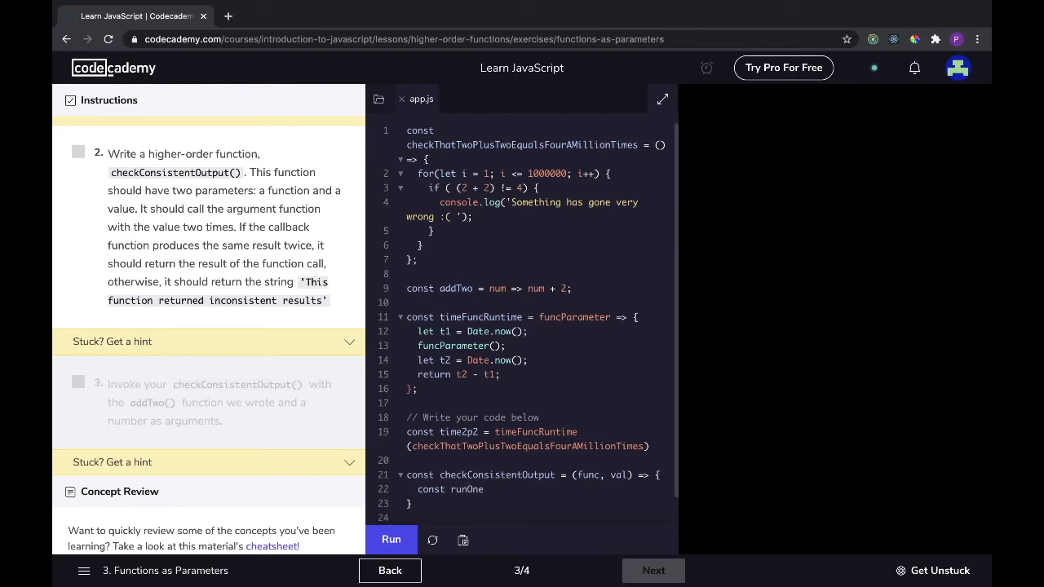
double_click(431, 489)
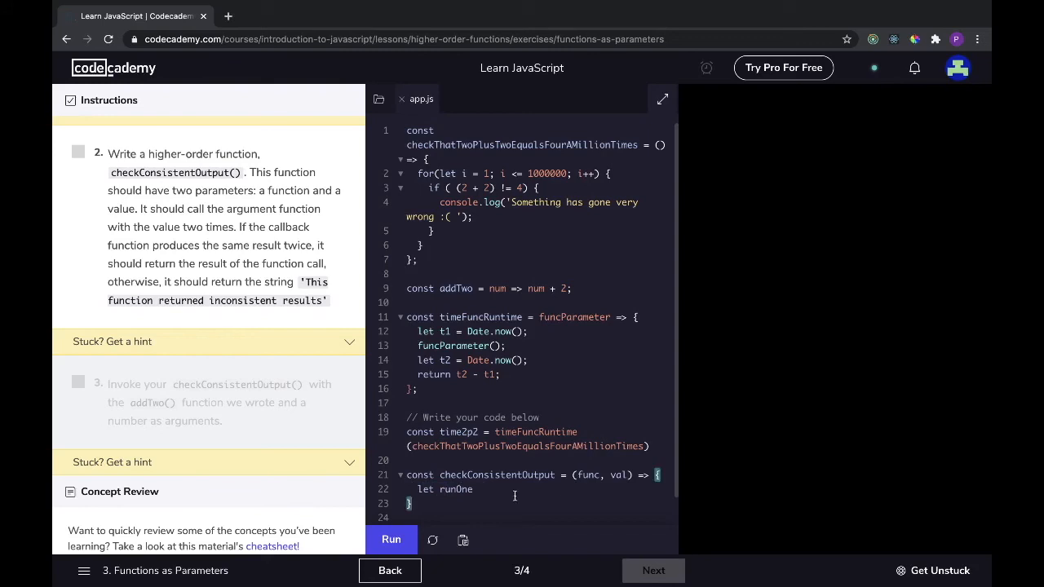
text(let r)
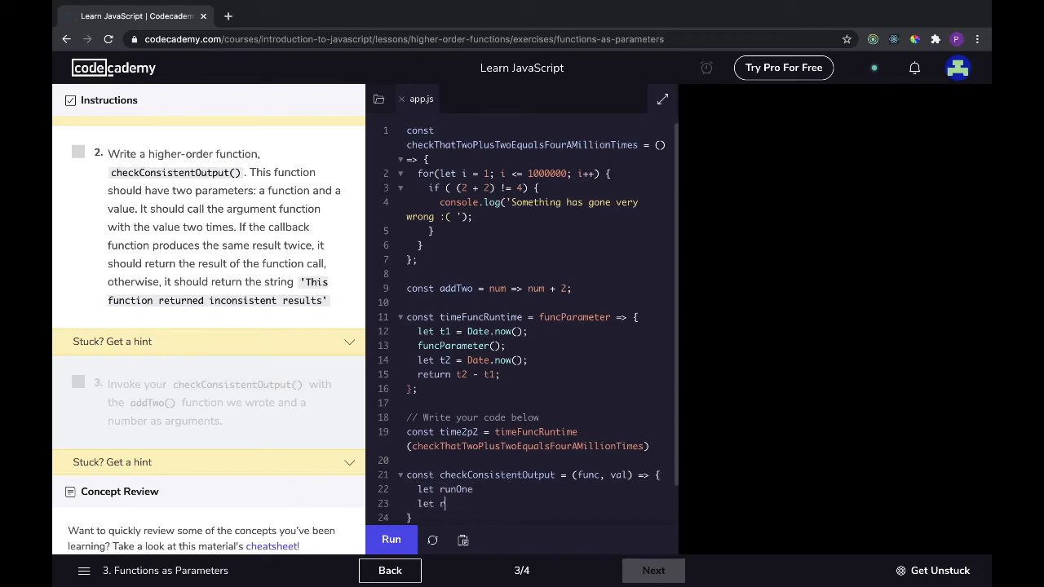
text(unTwo)
click(542, 490)
text( = func(val))
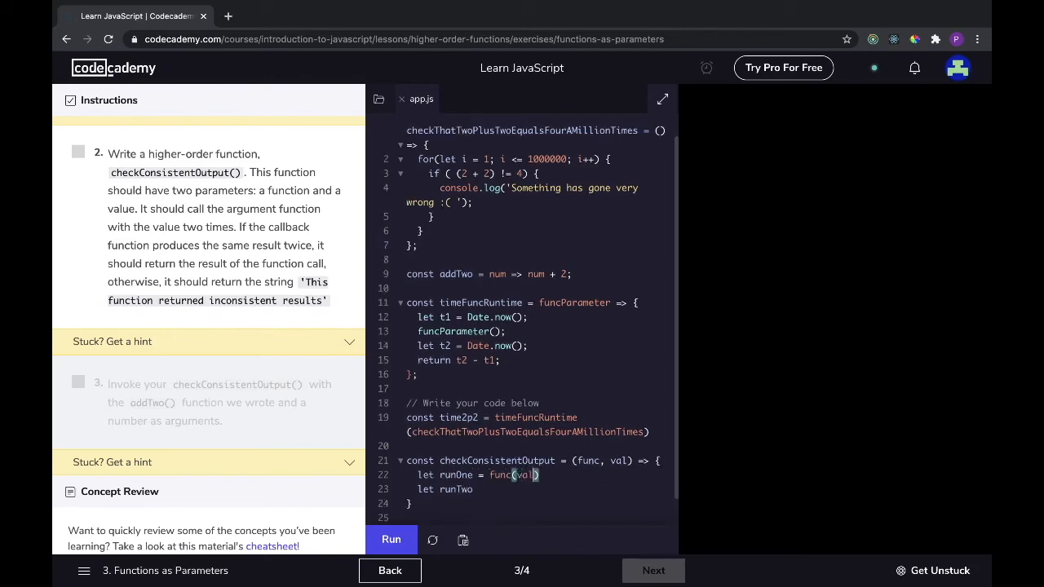
double_click(512, 475)
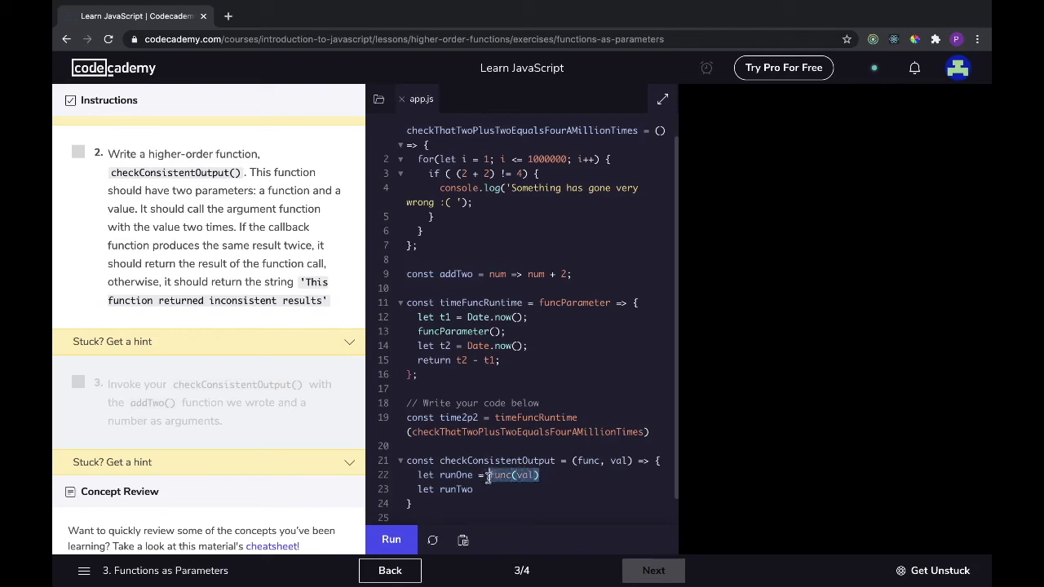
text(=)
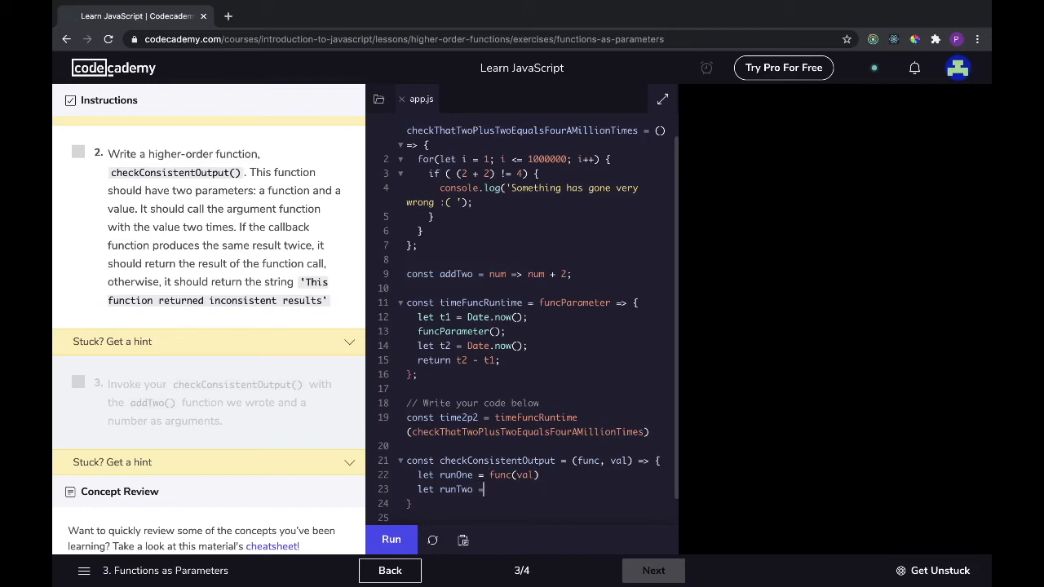
Write the if block in checkConsistentOutput that returns runOne when both func(val) calls match.
text(func(val))
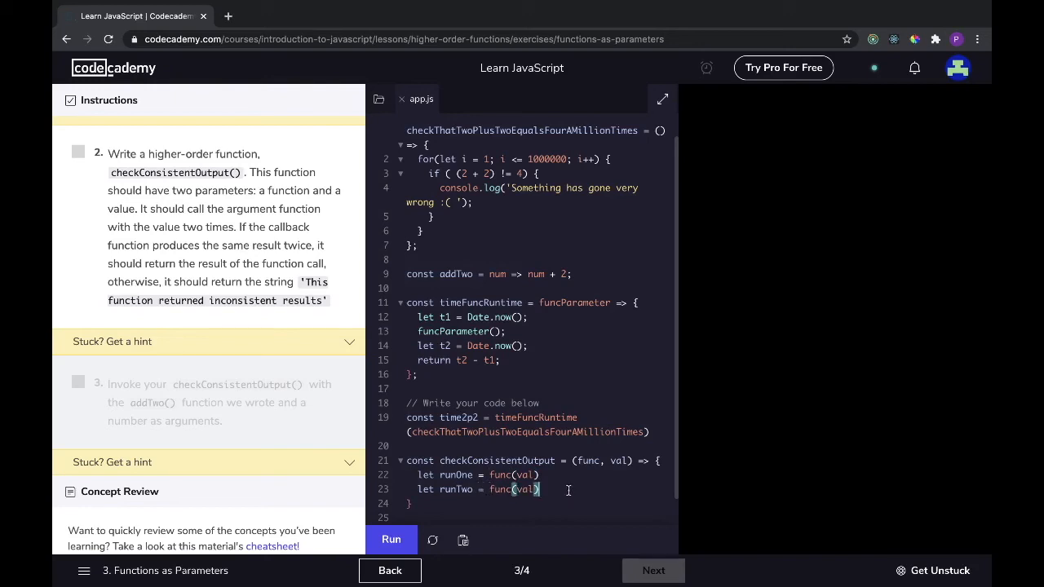
text(if)
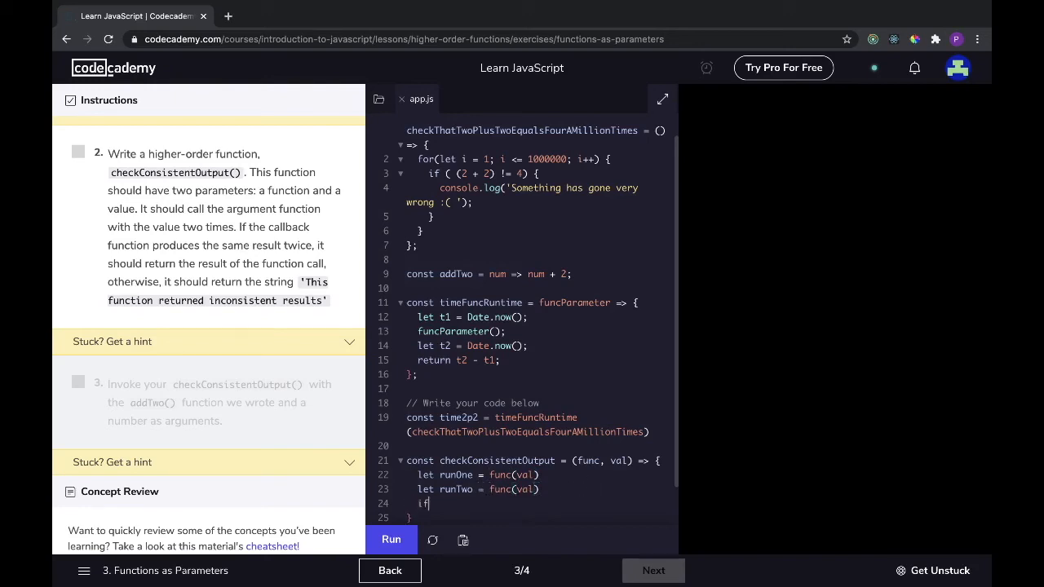
text(()
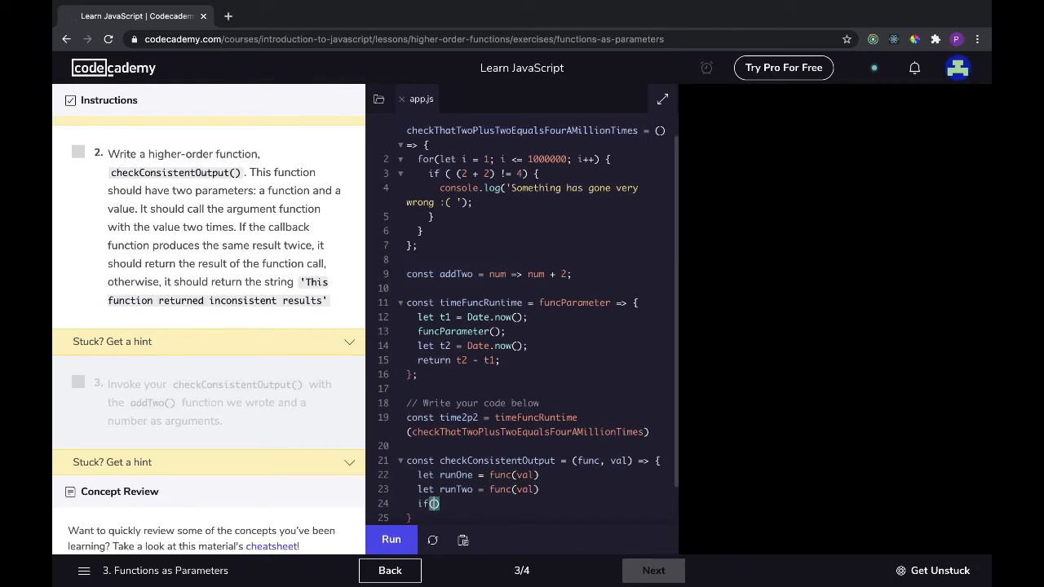
text(runOne === runTwo)
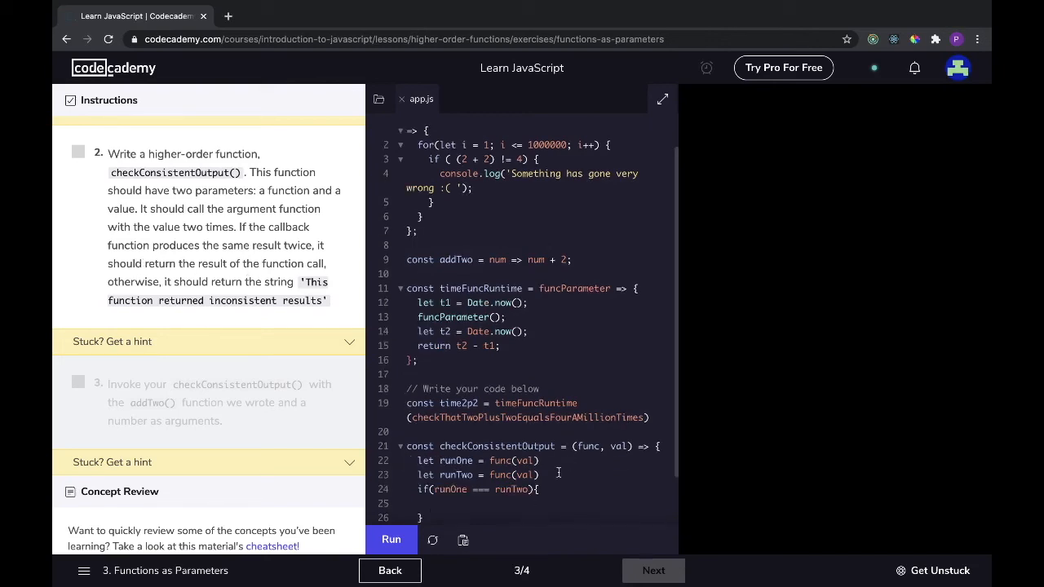
text(return)
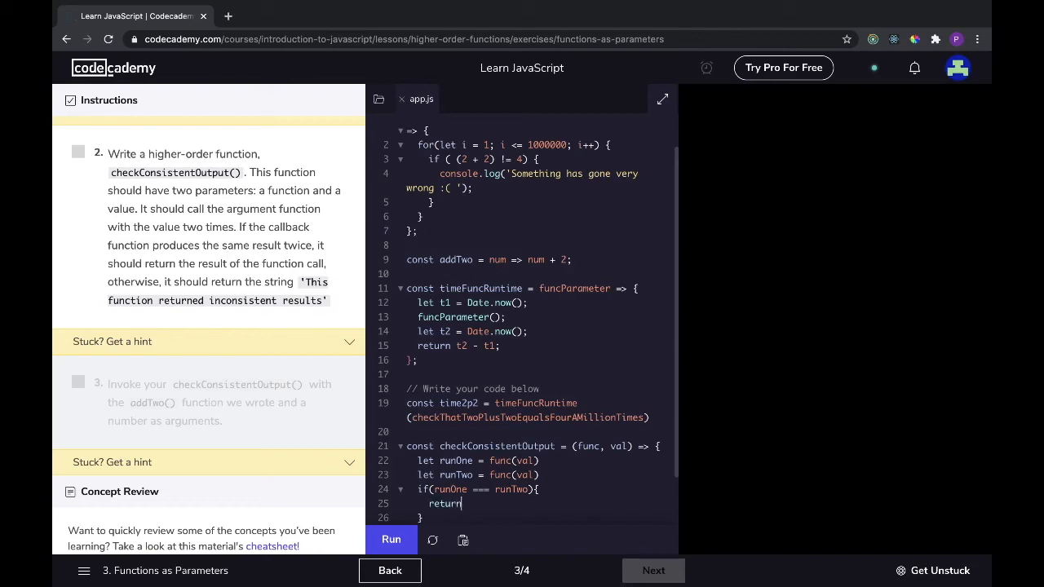
text(run)
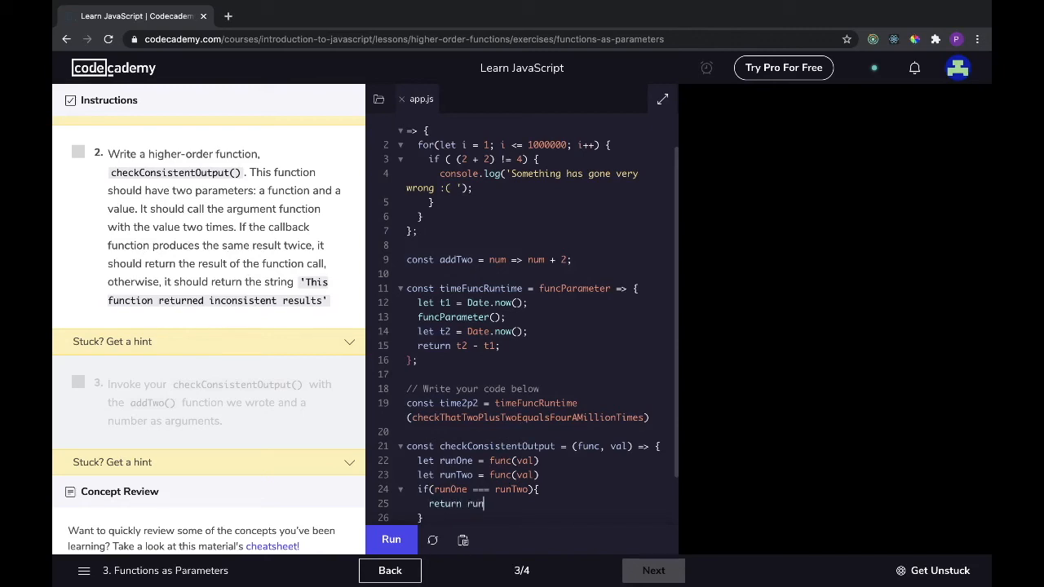
text(One)
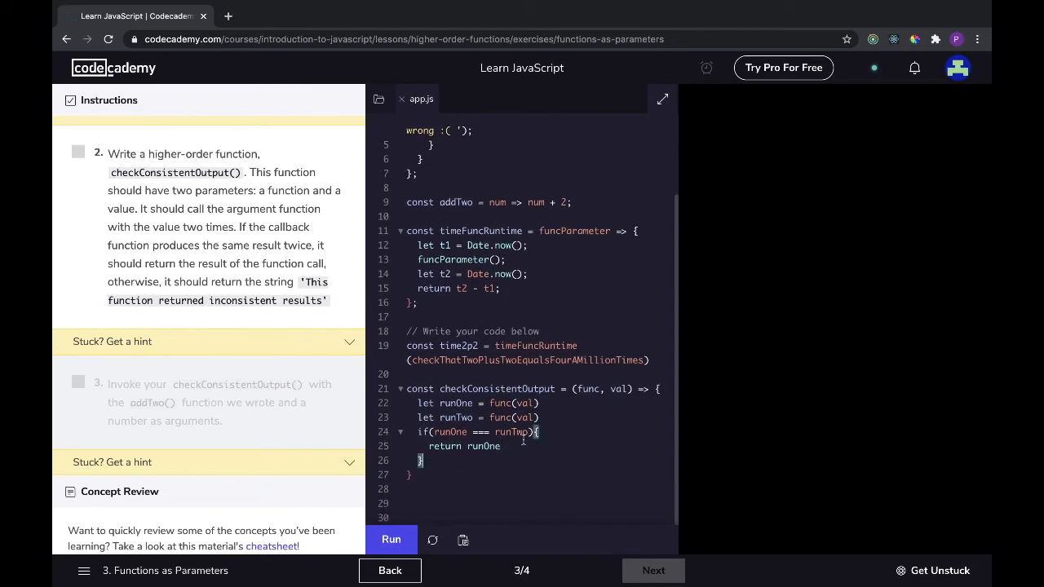
Add the else branch returning 'This function returned inconsistent results'.
text(else {)
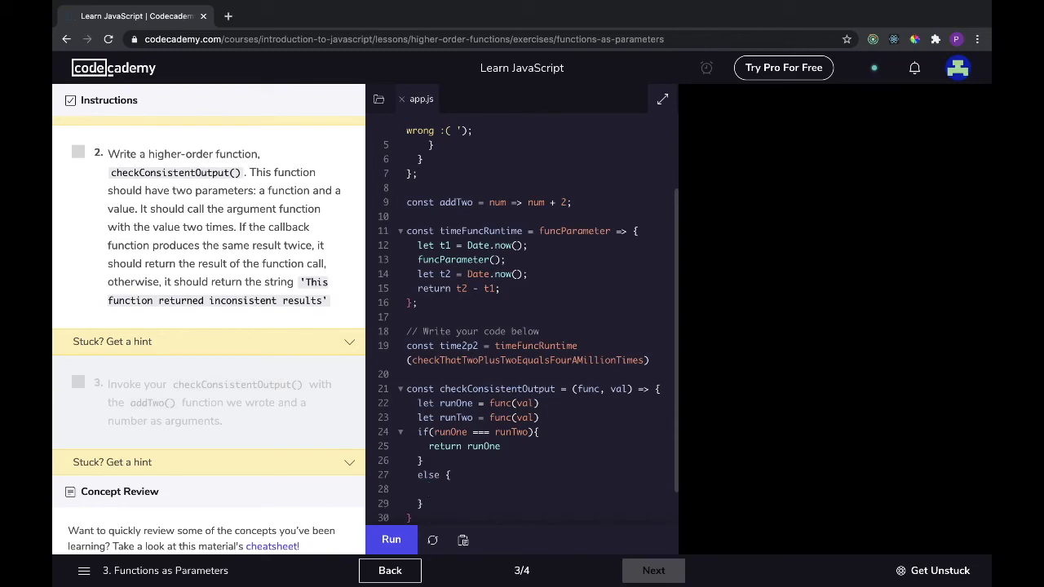
text(return)
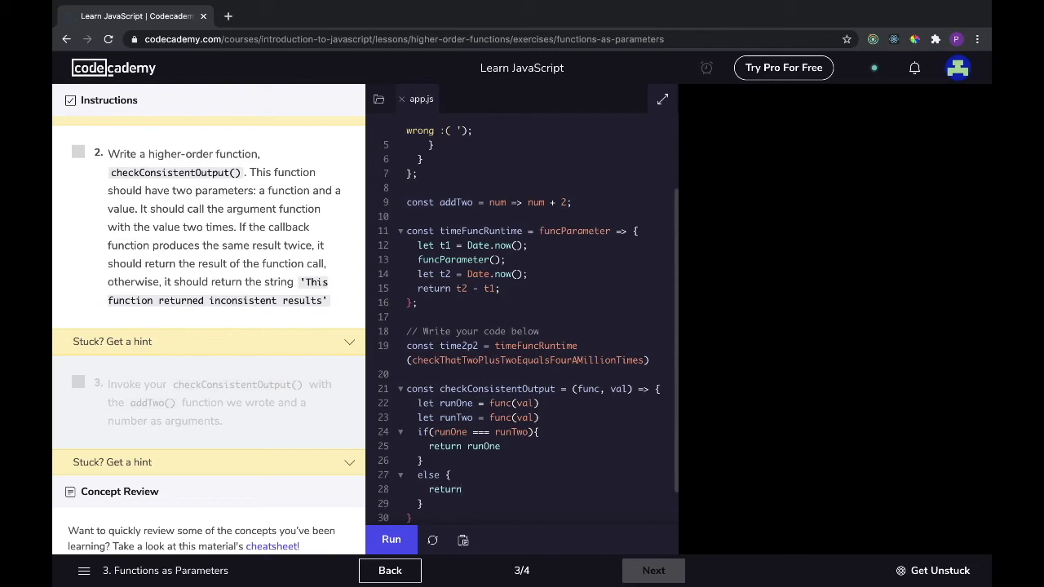
text('T)
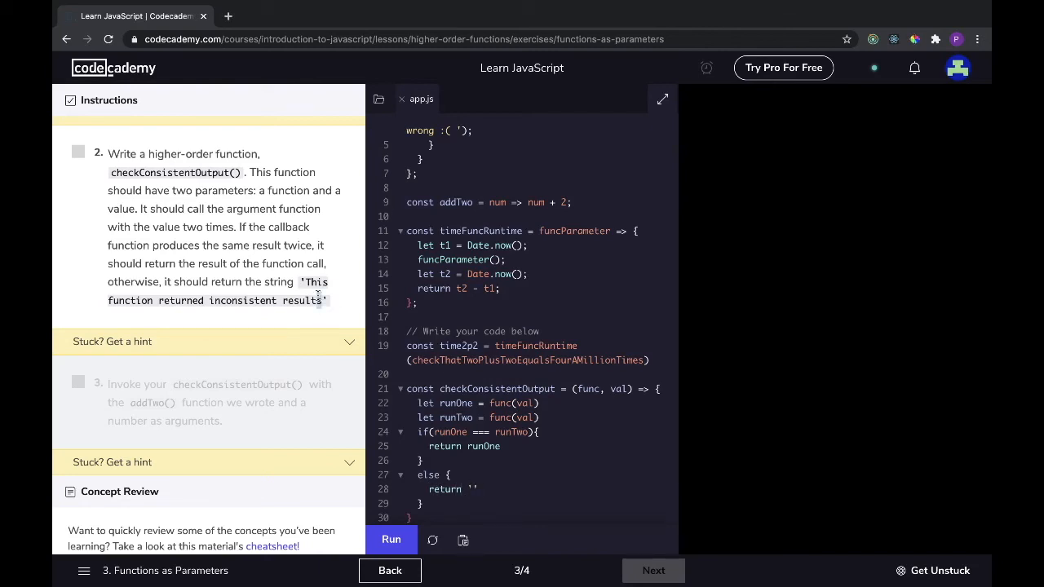
drag(302, 280, 326, 300)
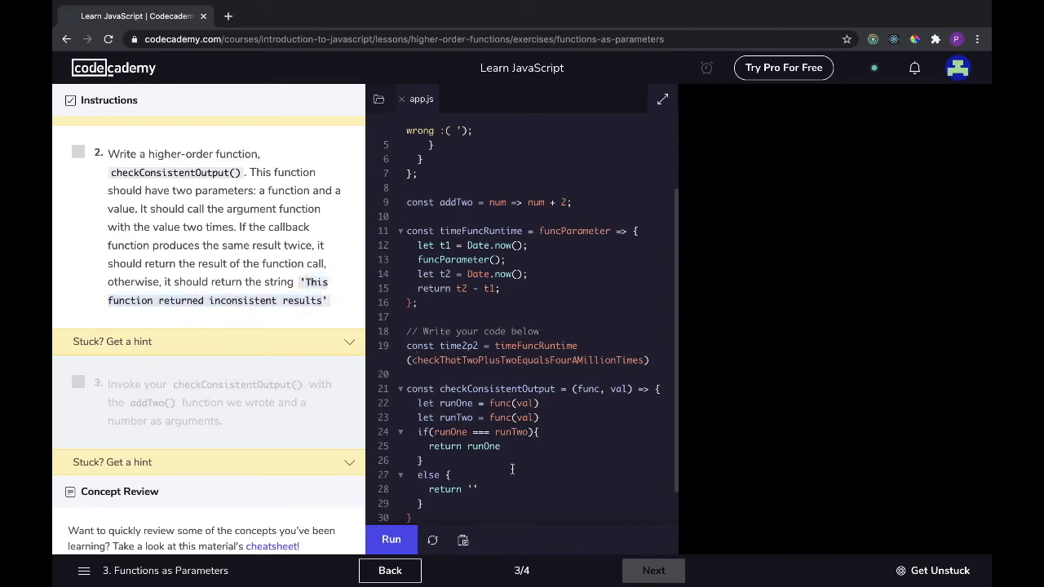
text('This function returned inconsistent results')
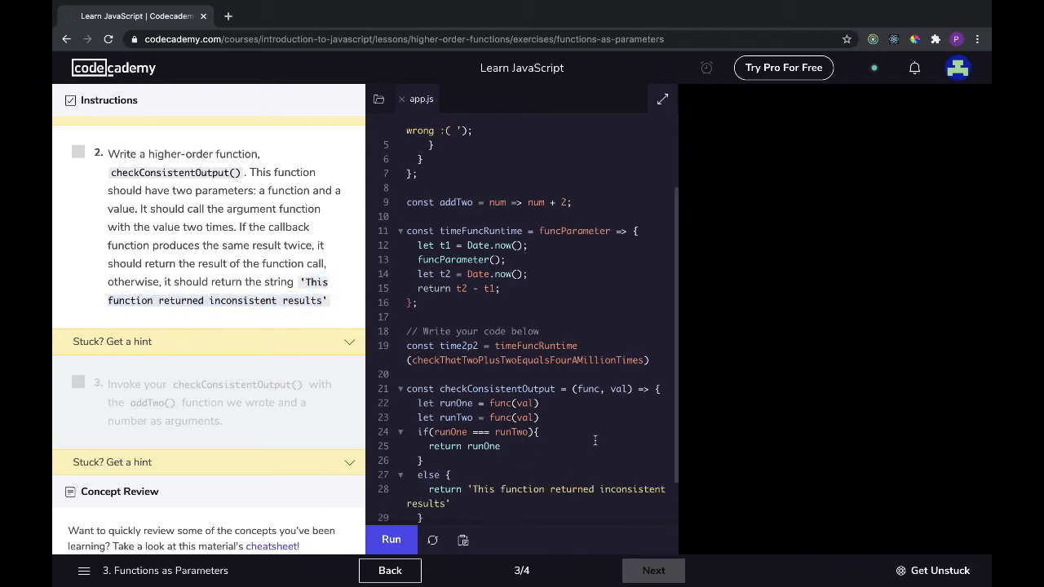
scroll(down, 3)
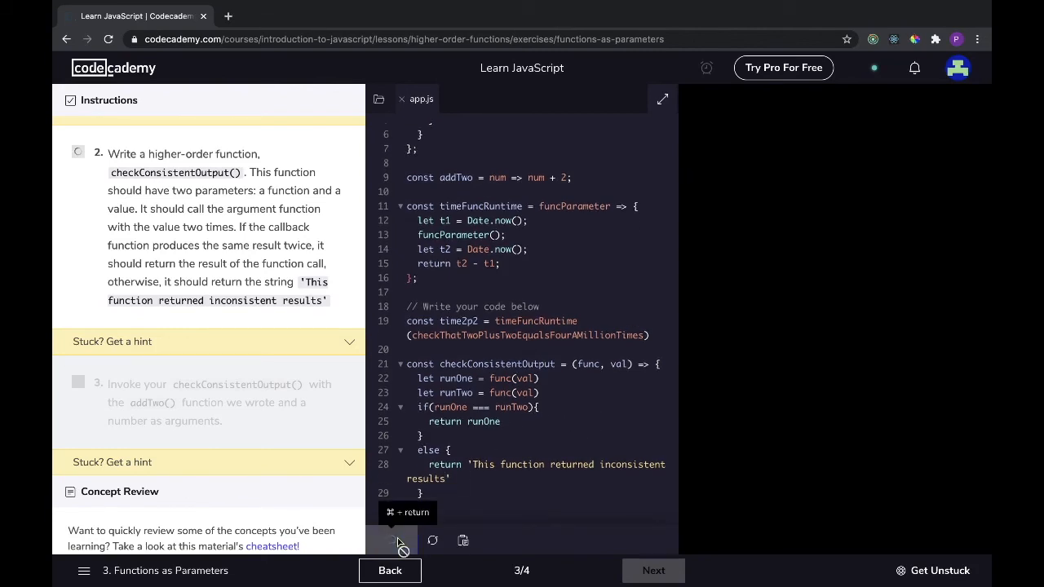
Run the code so the checkConsistentOutput instruction is marked complete.
click(391, 540)
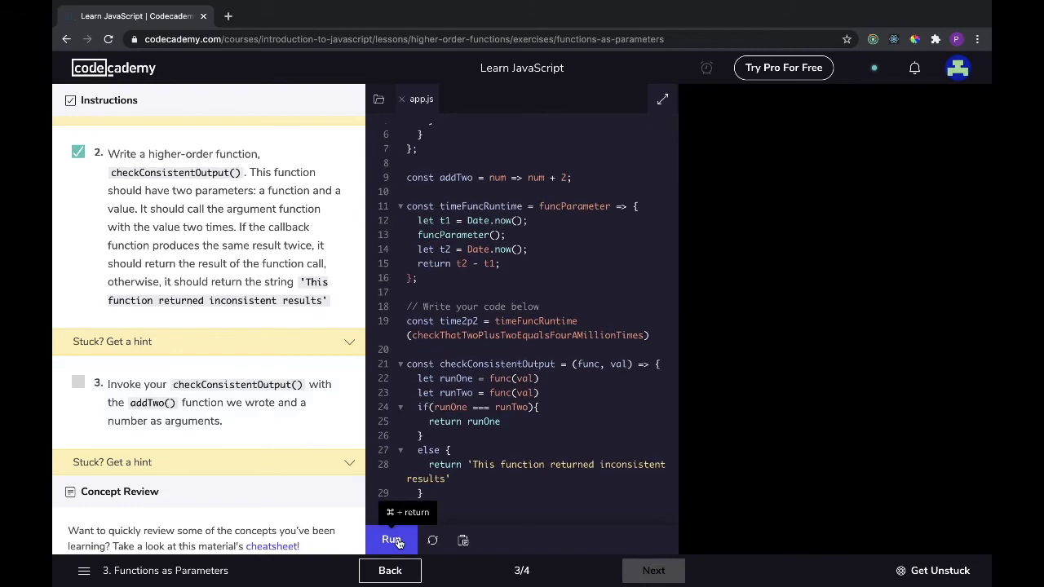
scroll(down, 3)
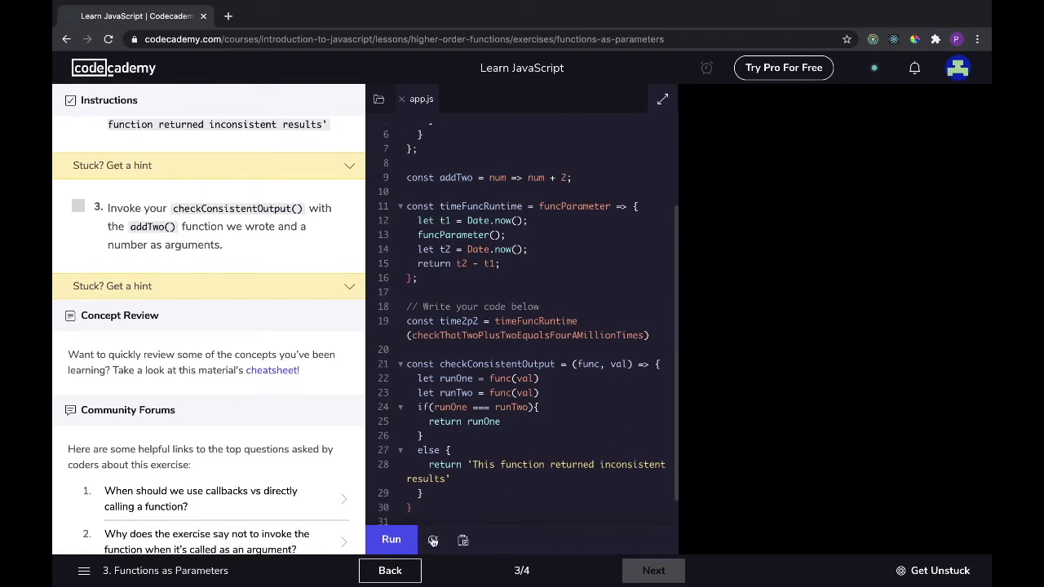
Call checkConsistentOutput(addTwo, 5) at the bottom and run it to pass step 3.
scroll(down, 3)
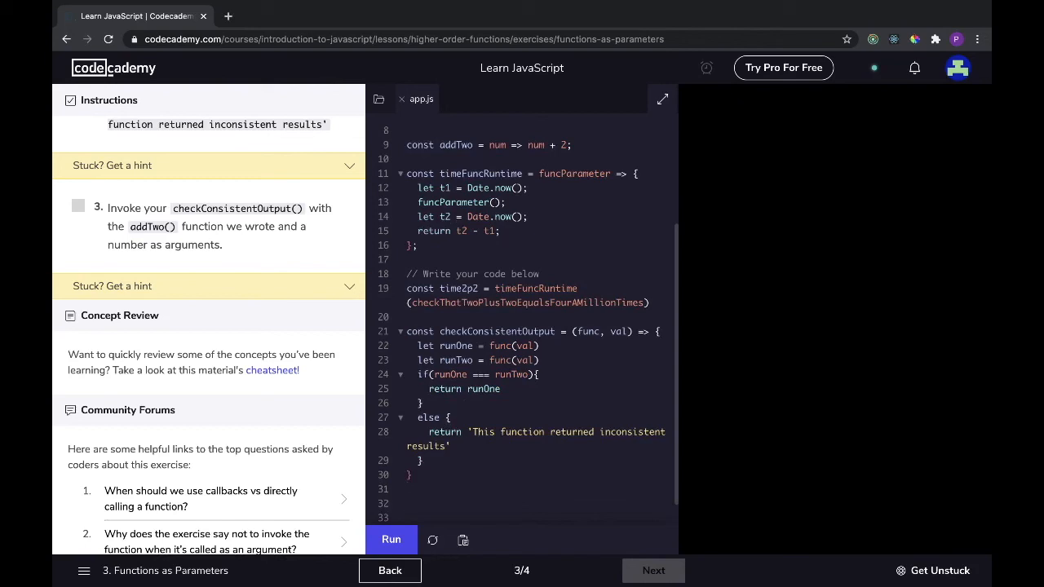
text(checkCo)
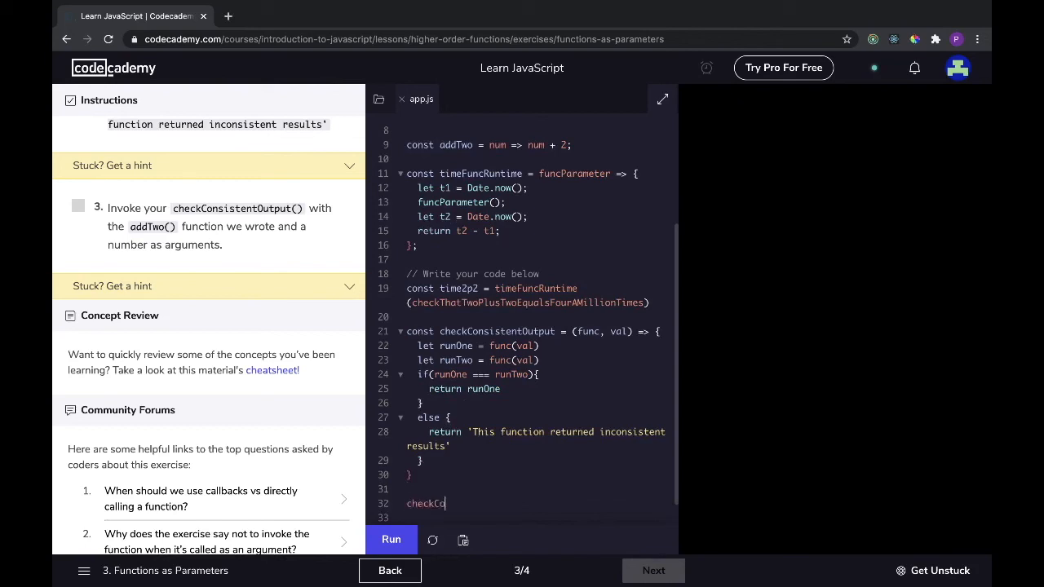
text(nsi)
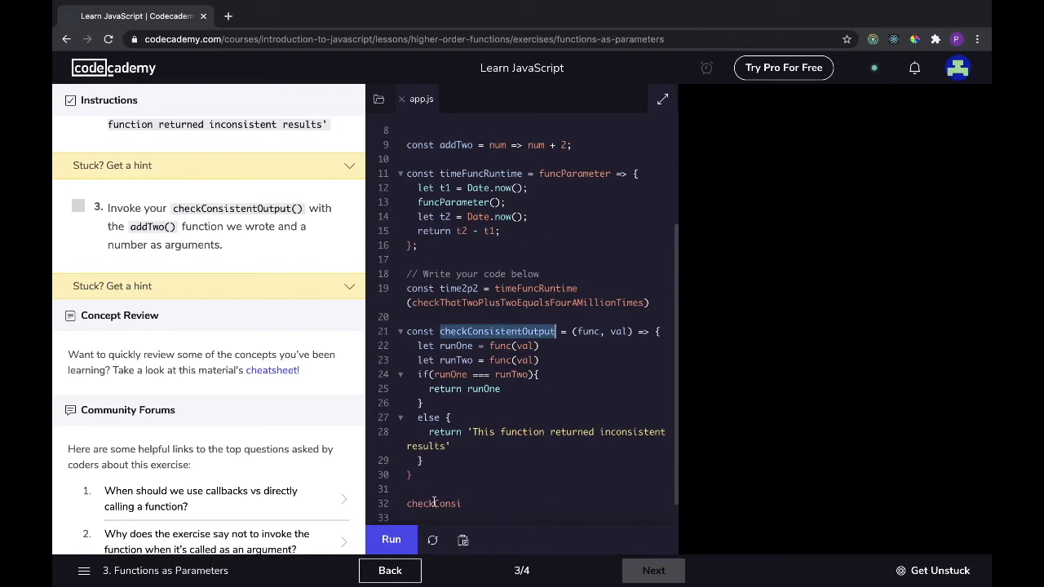
text(stentOutput()
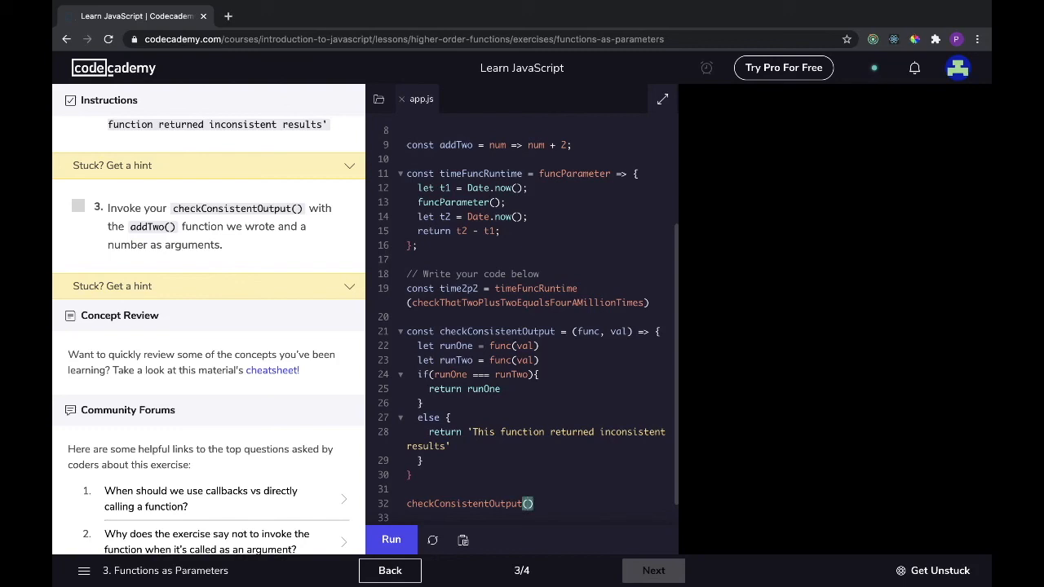
text(addTwo))
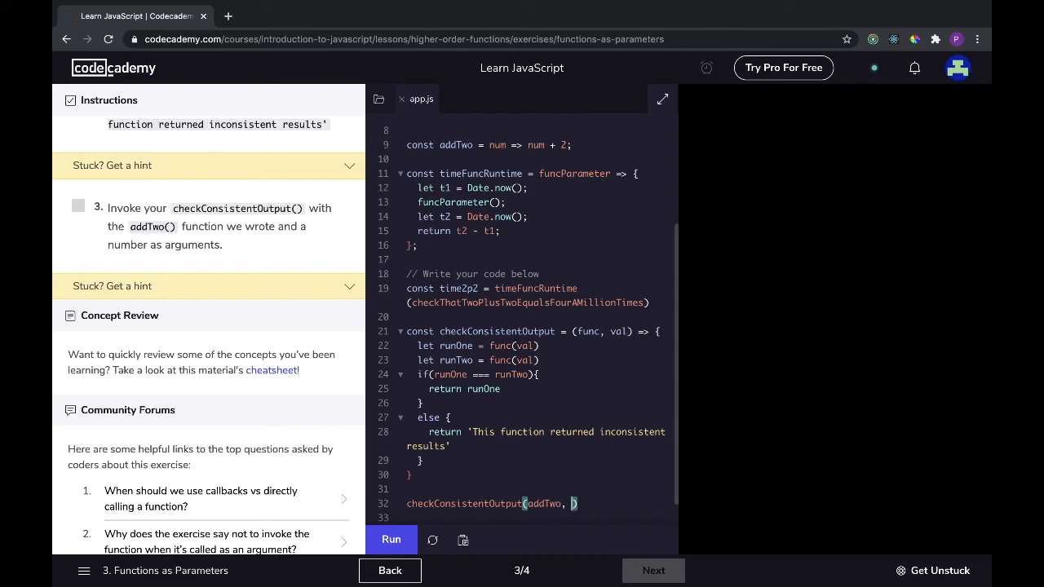
text(5)
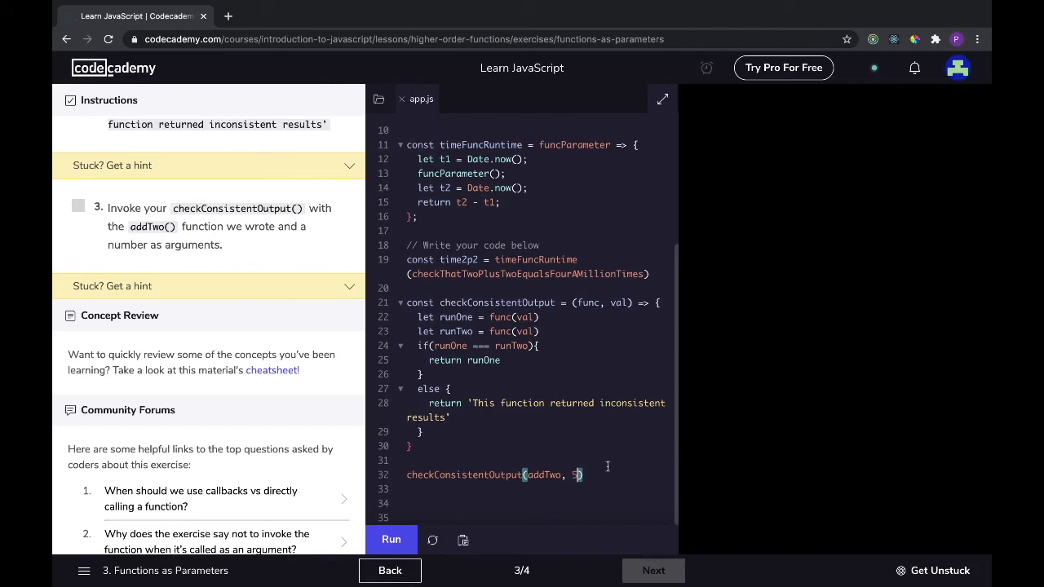
mouse_move(391, 538)
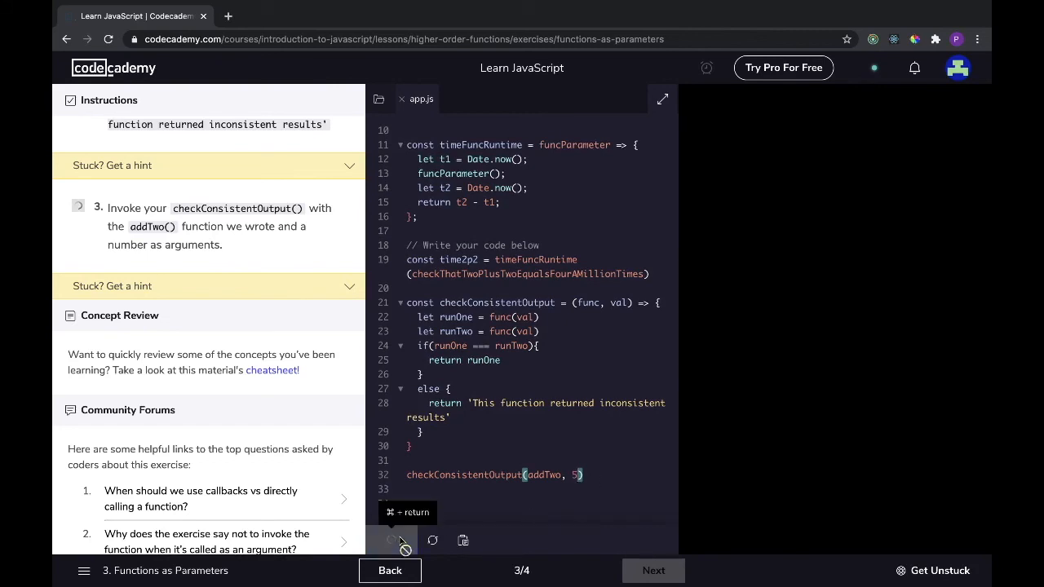
click(392, 540)
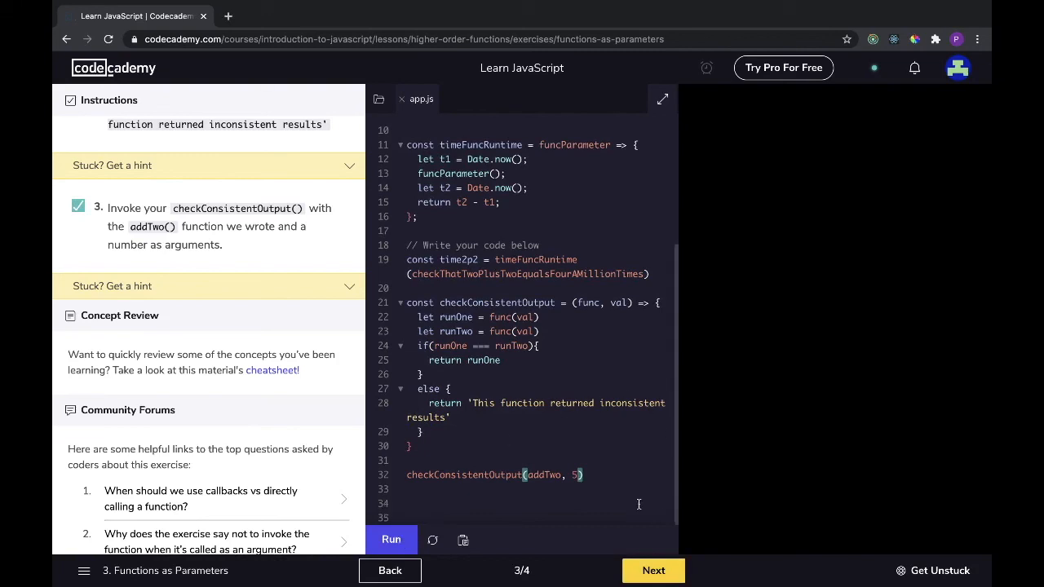
Advance to the Higher-Order Functions review, read it, and continue to the Iterators lesson.
click(653, 571)
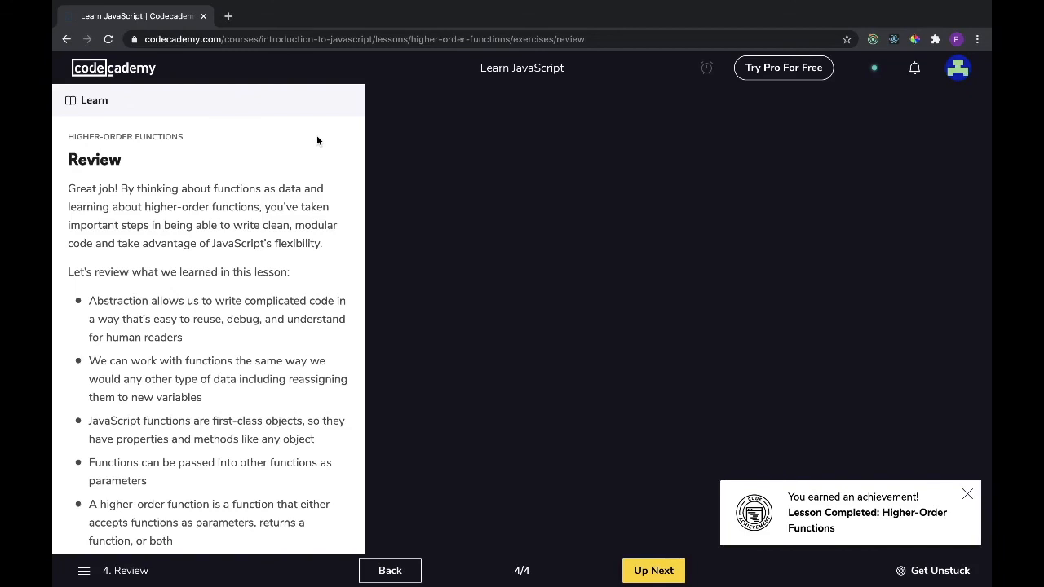
scroll(down, 3)
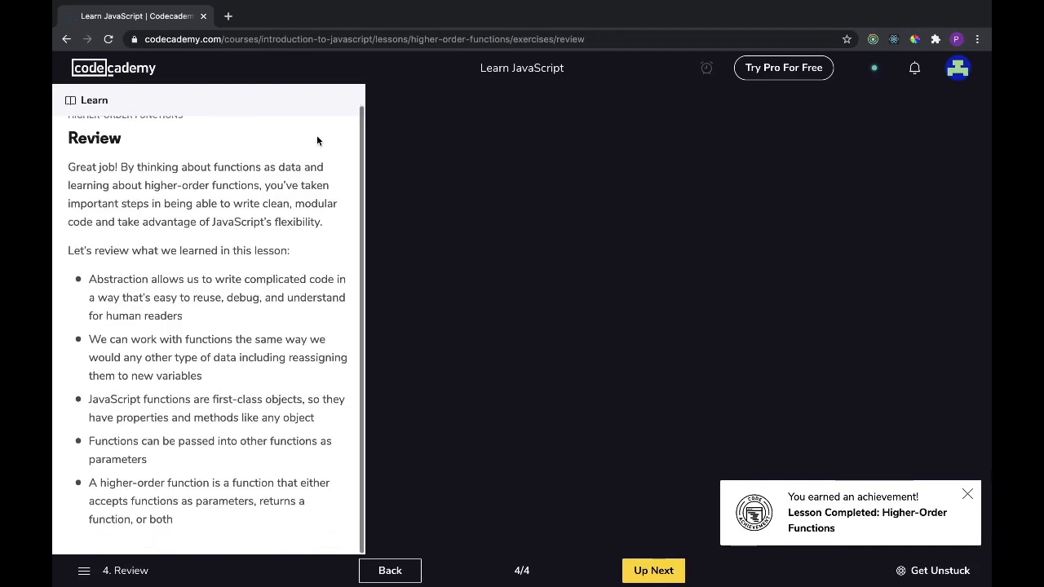
mouse_move(514, 238)
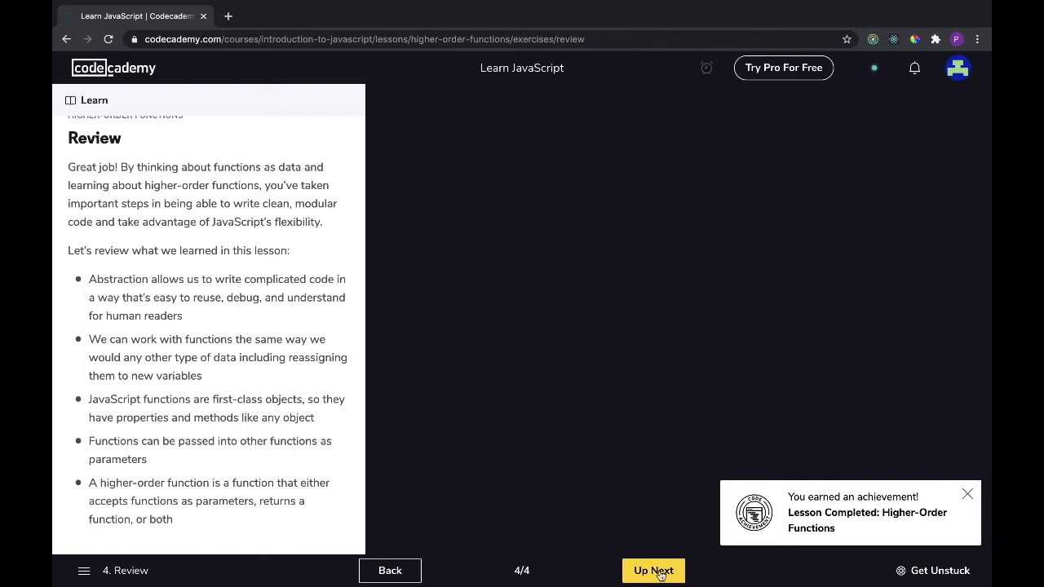
click(653, 571)
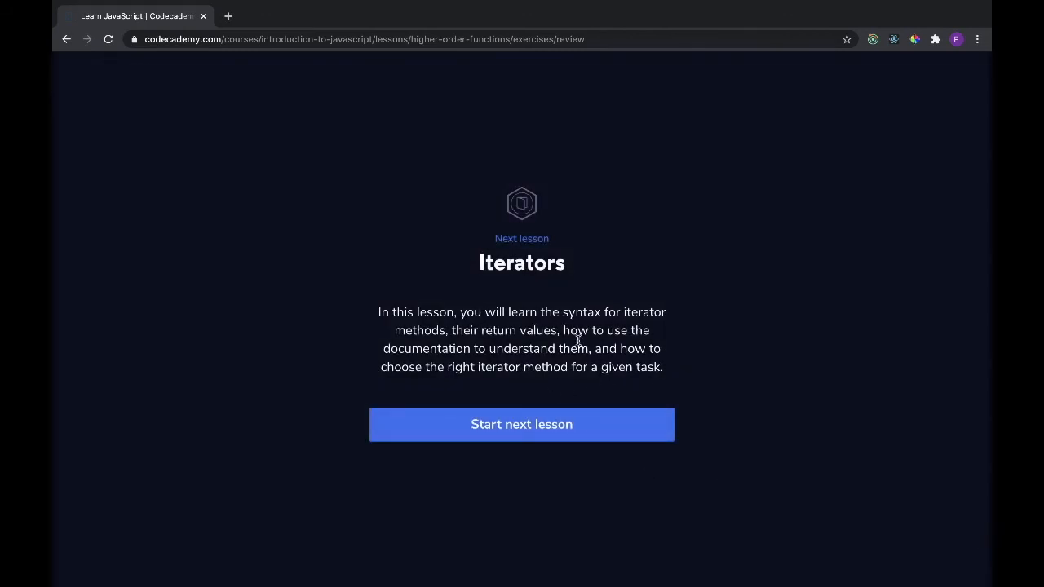
mouse_move(617, 298)
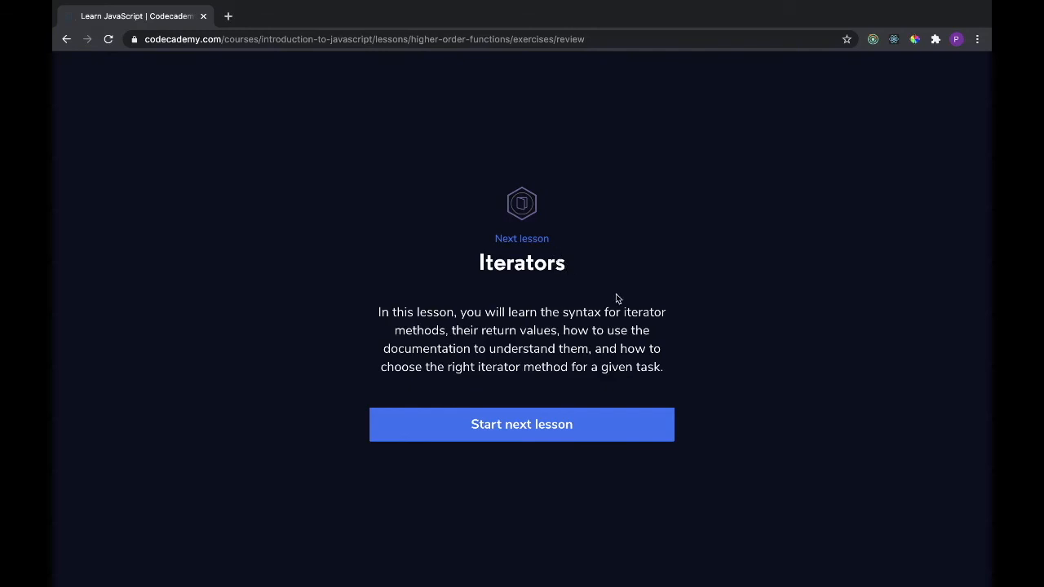